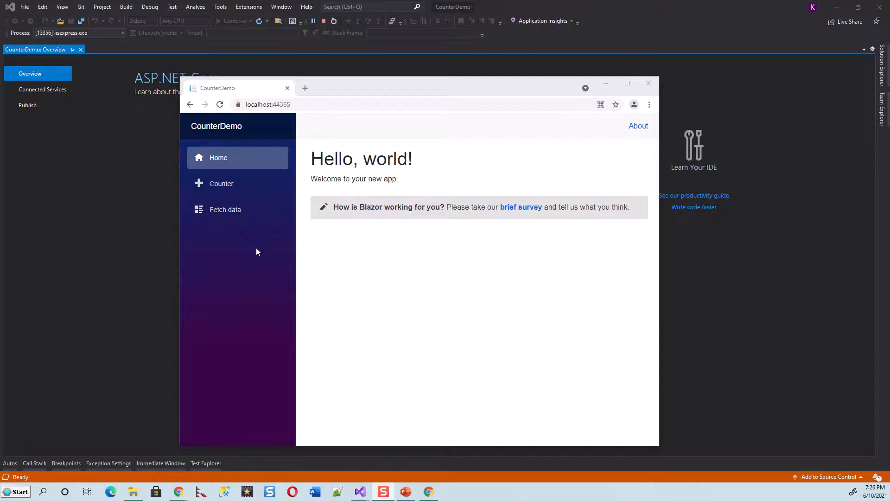
# Step: On the Counter page raise the current count to 4 with Click me, then close Chrome to stop debugging
pyautogui.click(221, 183)
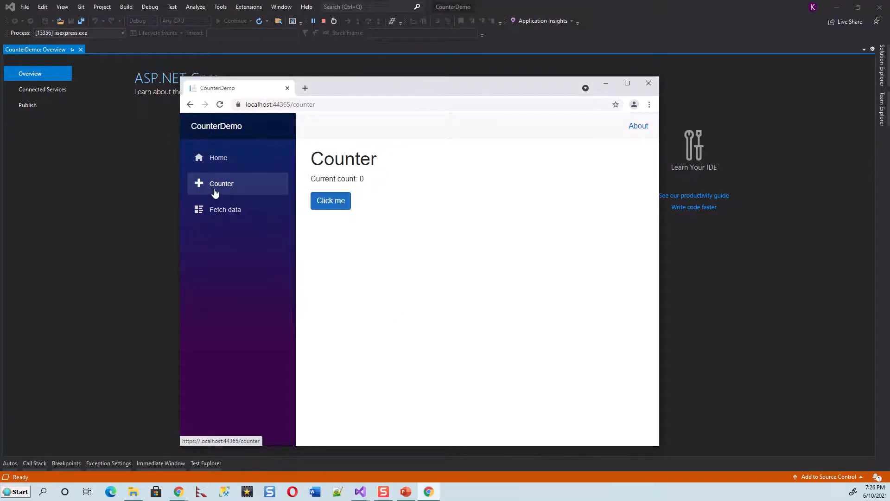
pyautogui.click(330, 200)
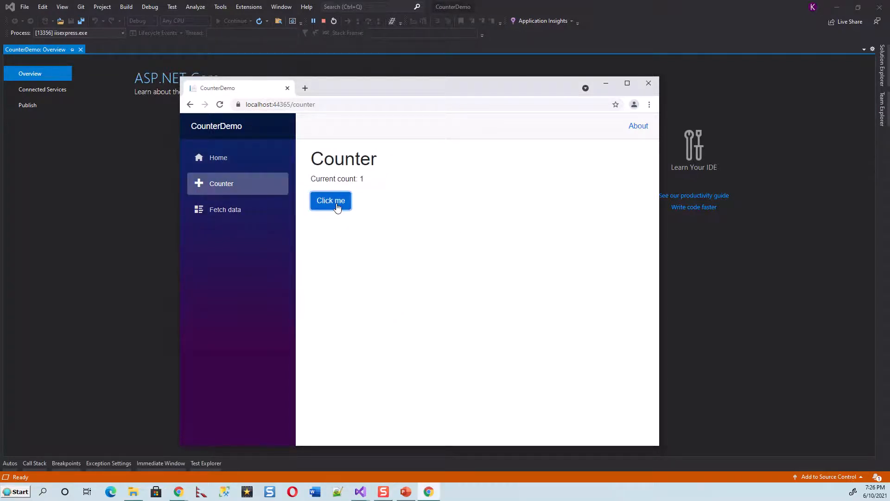
pyautogui.click(330, 201)
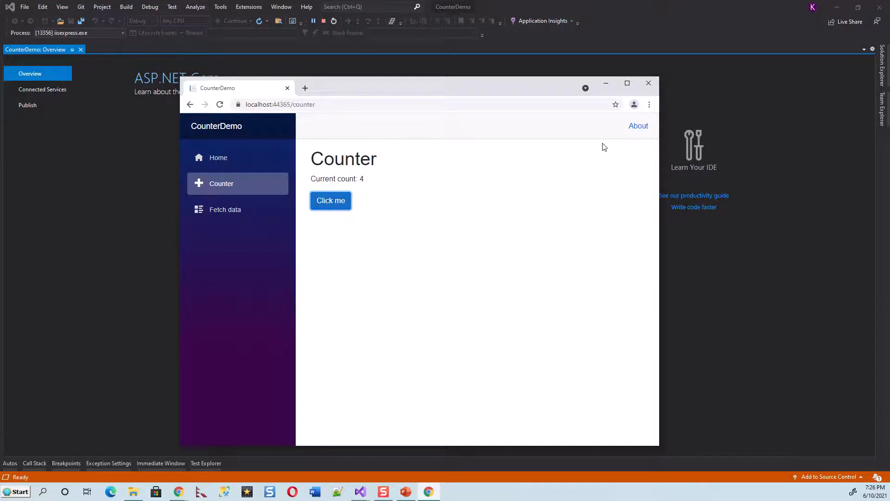
pyautogui.moveTo(613, 165)
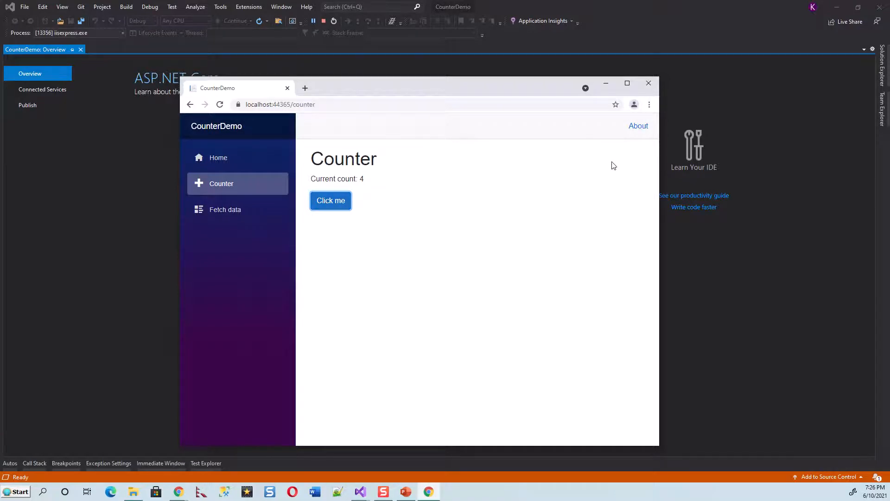
pyautogui.moveTo(598, 68)
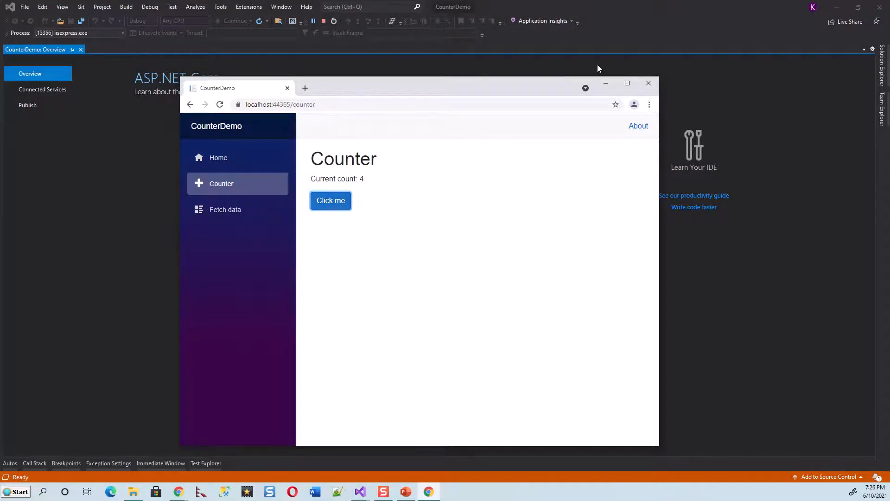
pyautogui.click(648, 83)
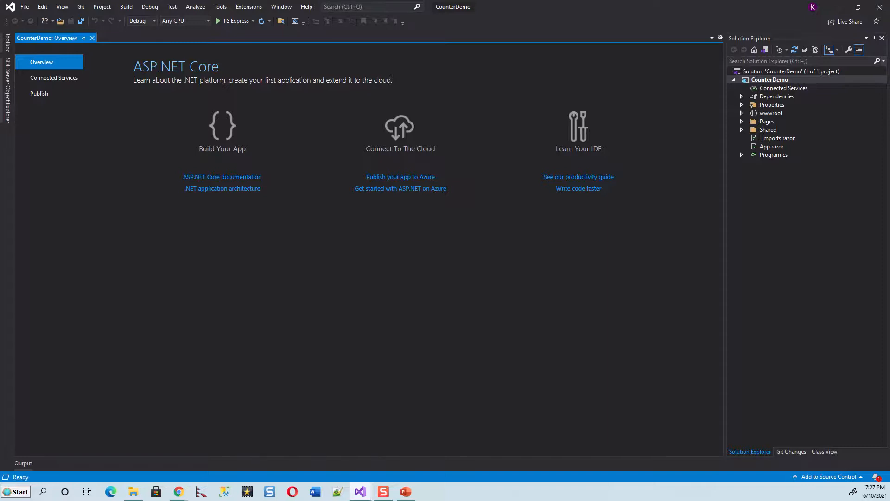
pyautogui.moveTo(174, 104)
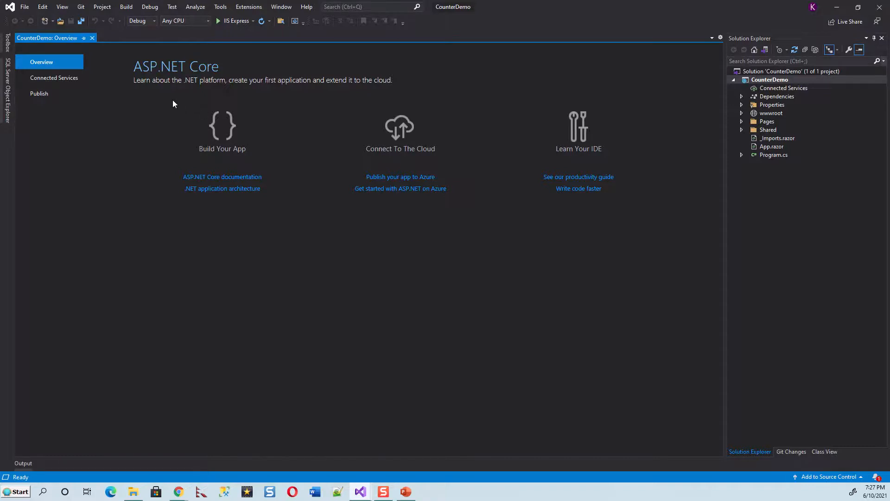
# Step: Launch a Developer Command Prompt from Tools > Command Line, at the CounterDemo folder
pyautogui.click(219, 6)
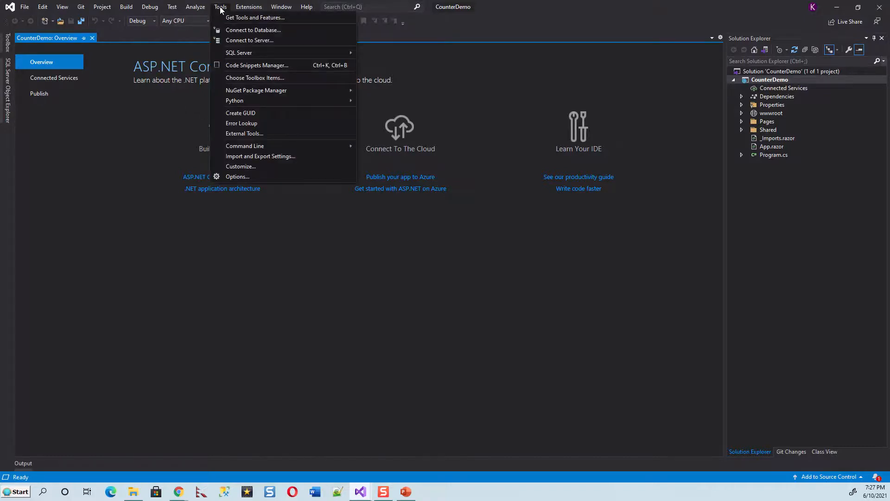
pyautogui.moveTo(244, 146)
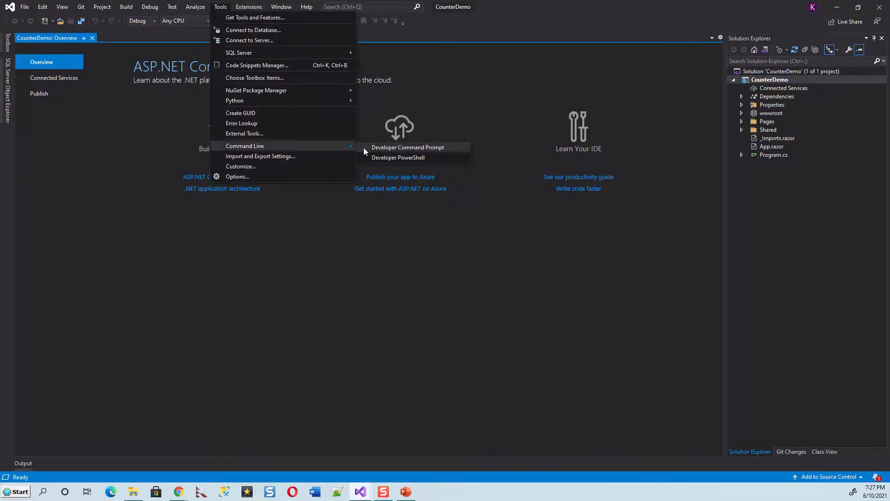
pyautogui.click(408, 147)
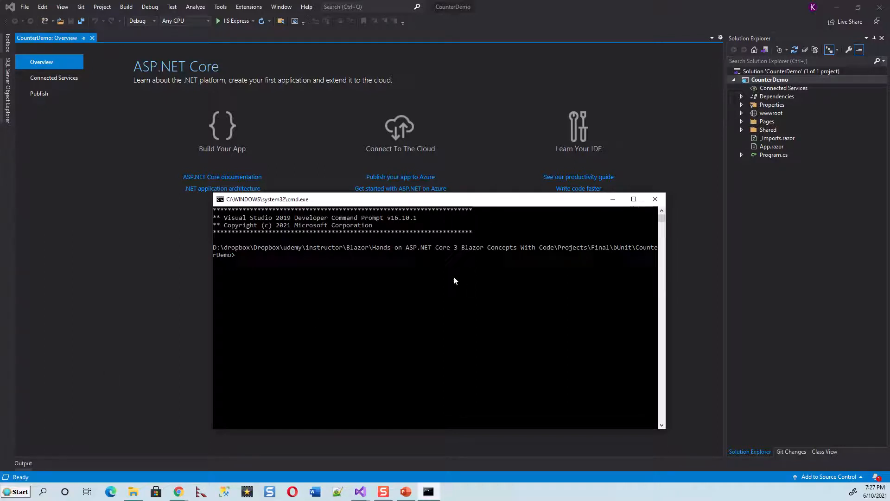
pyautogui.moveTo(601, 326)
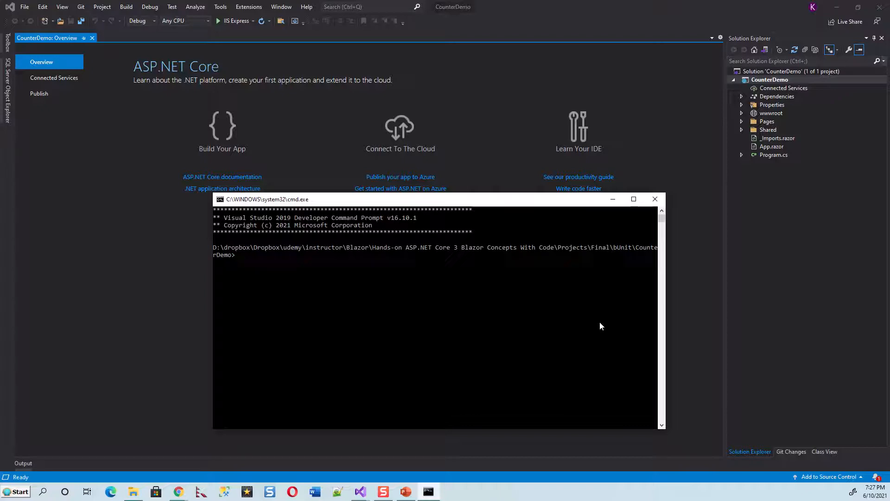
pyautogui.moveTo(675, 287)
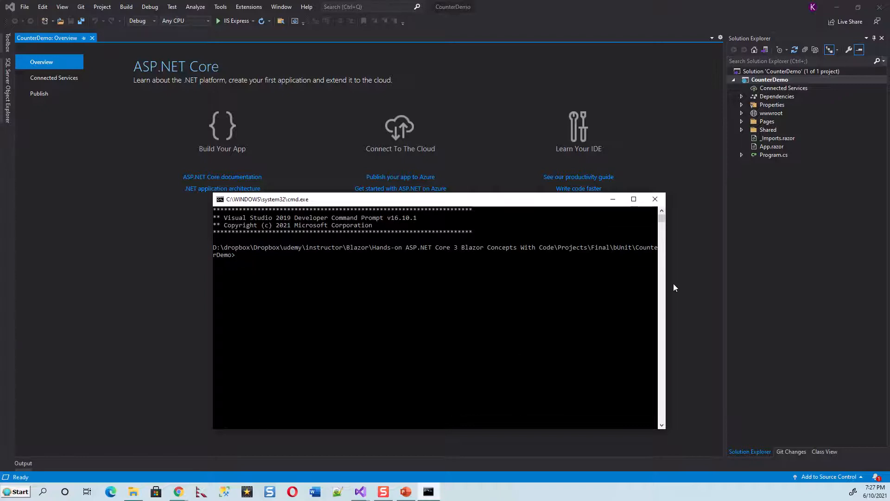
pyautogui.moveTo(68, 335)
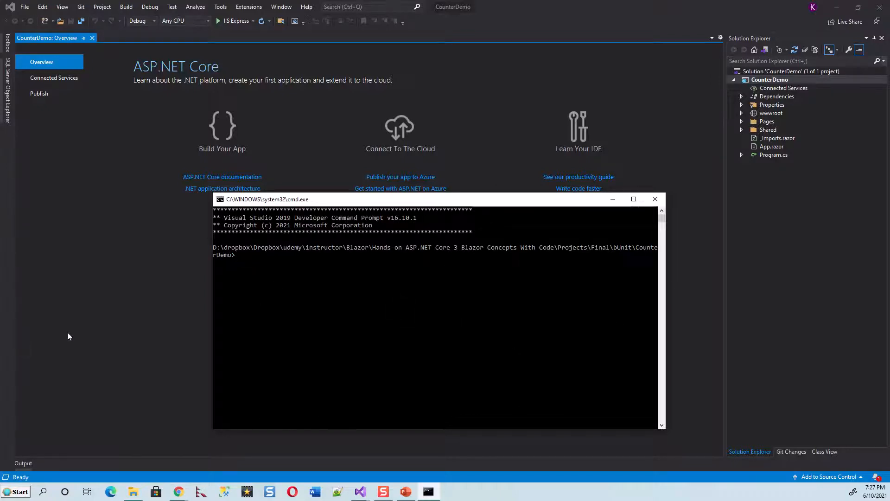
pyautogui.moveTo(502, 322)
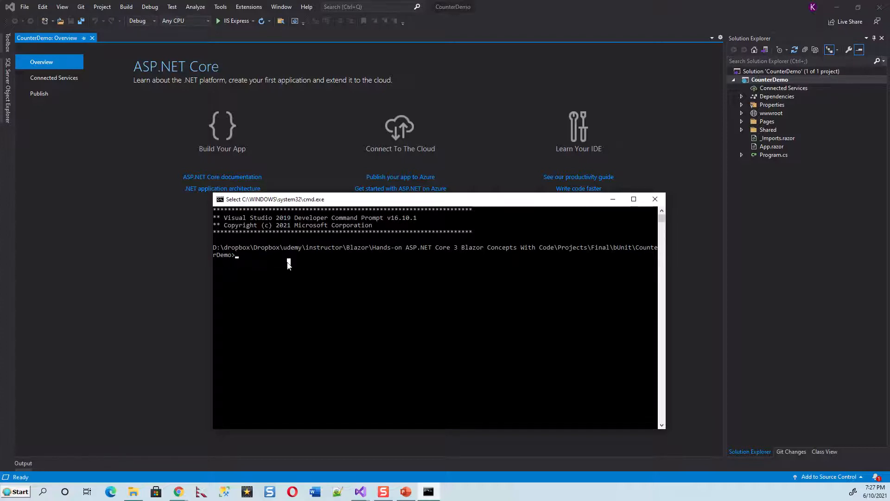
# Step: Run 'dotnet new xunit -o BUnitTest' to create the xUnit test project
pyautogui.write('dotnet')
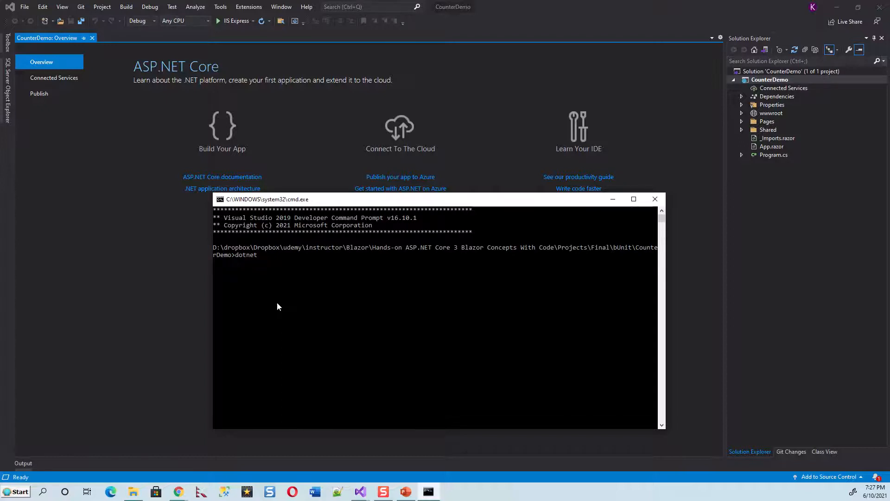
pyautogui.write('new')
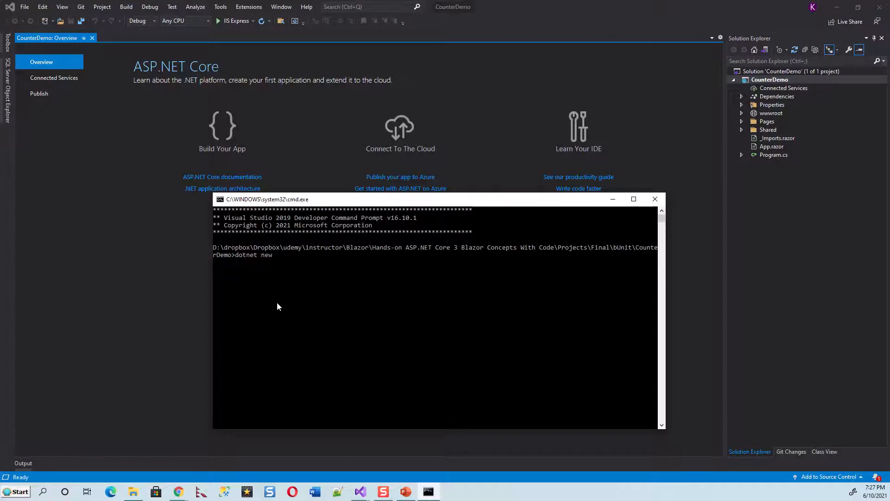
pyautogui.write('xunit -')
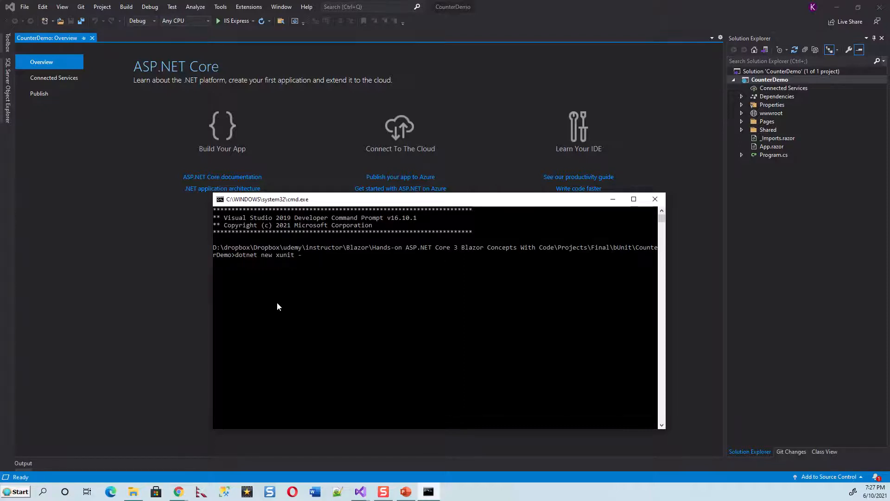
pyautogui.write('o')
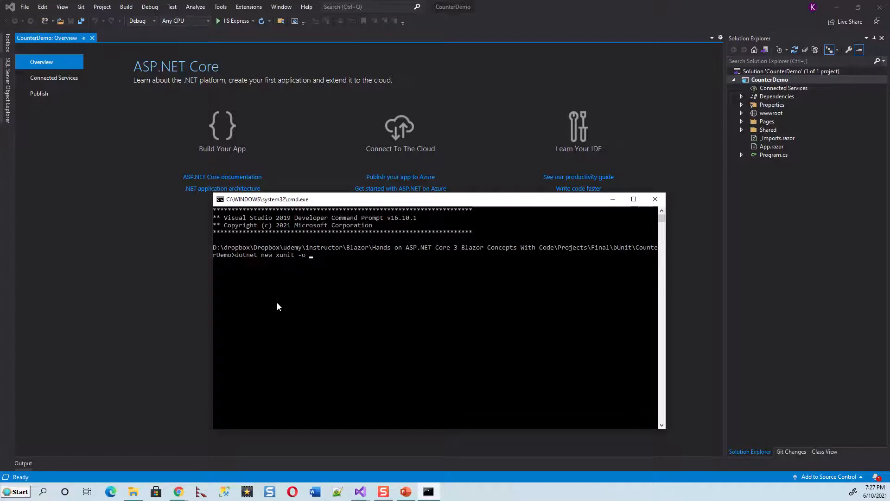
pyautogui.write('B')
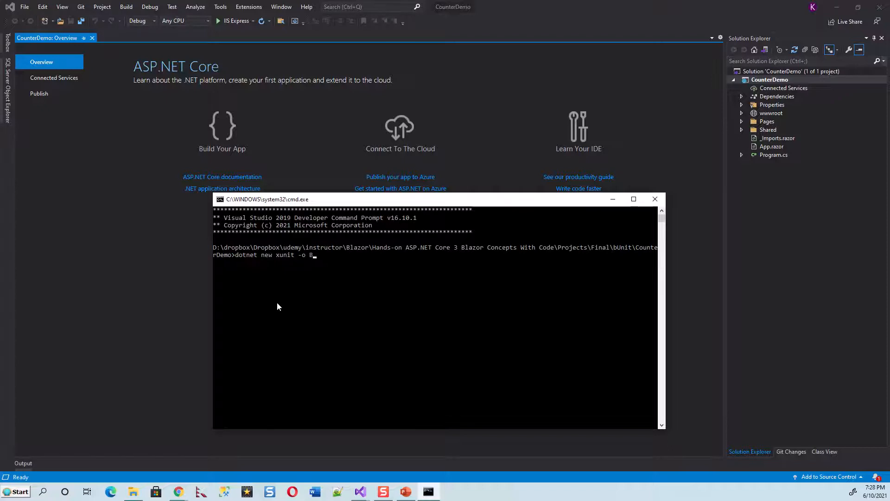
pyautogui.write('u')
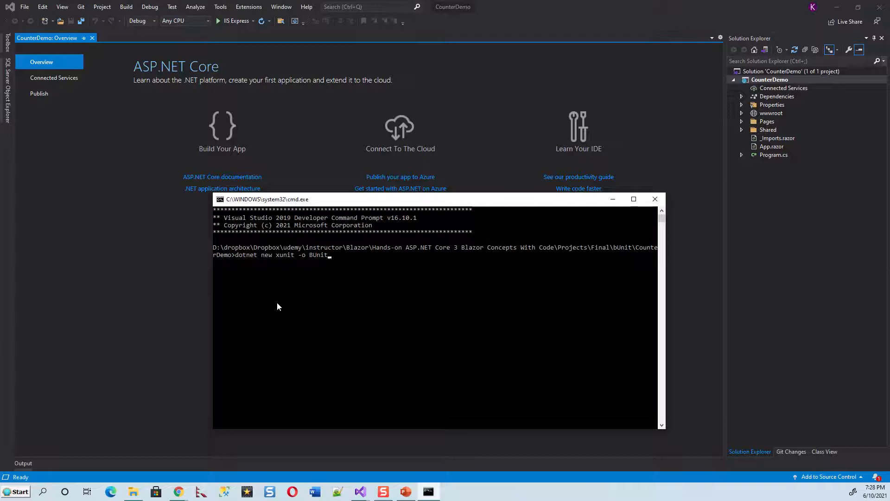
pyautogui.write('Test')
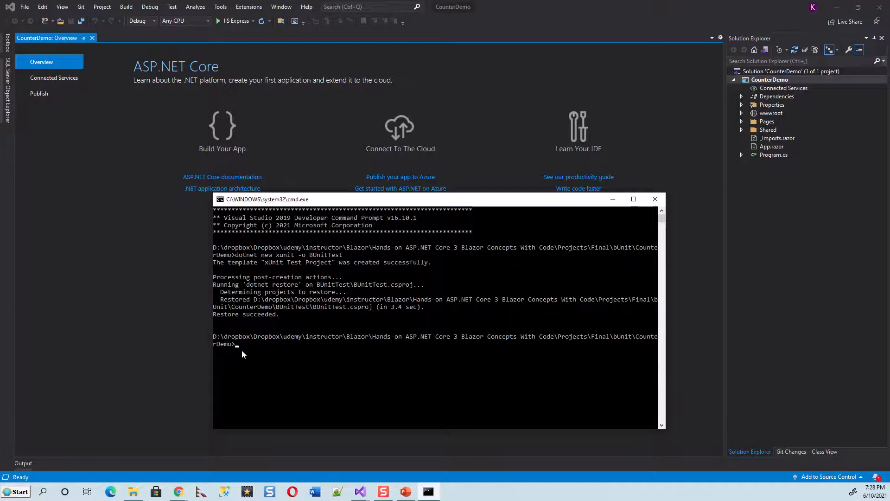
pyautogui.moveTo(67, 302)
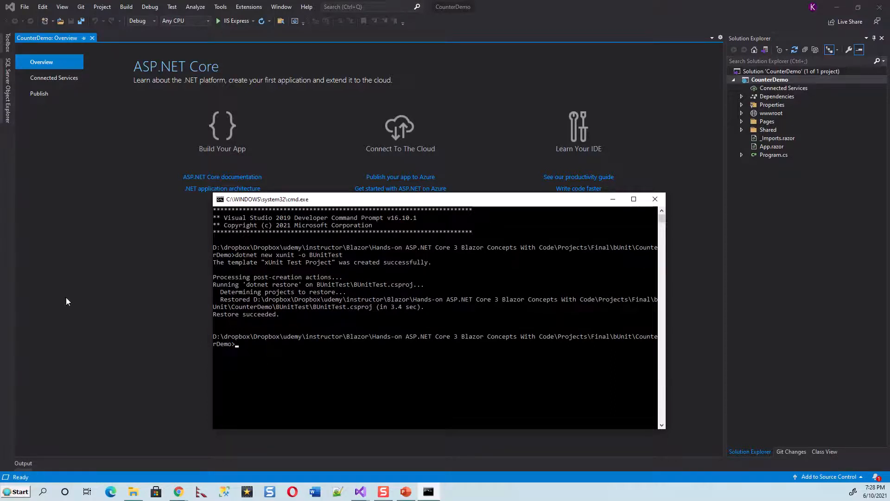
pyautogui.moveTo(254, 355)
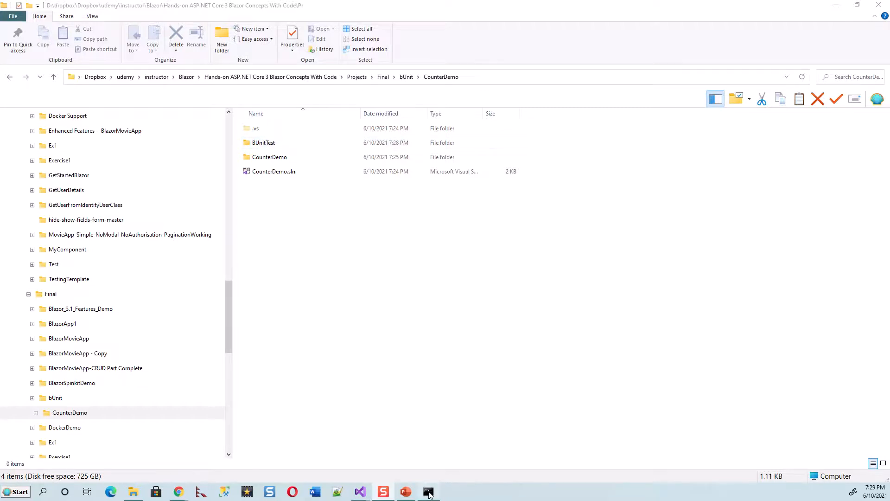
# Step: Inspect the BUnitTest folder with BUnitTest.csproj and UnitTest1.cs, then bring the command prompt forward
pyautogui.click(429, 491)
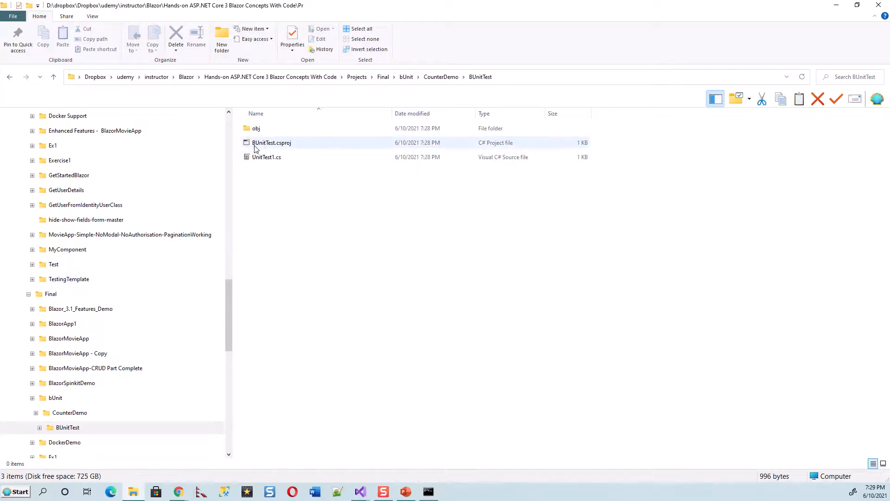
pyautogui.click(266, 156)
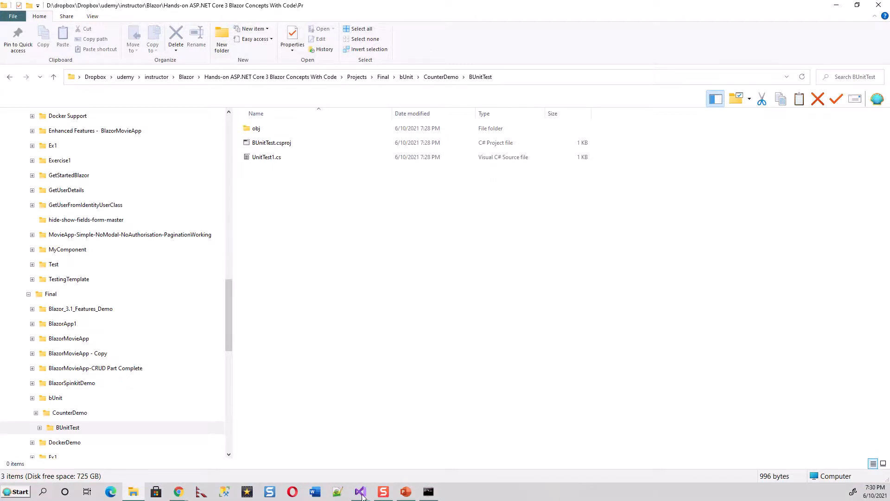
pyautogui.click(359, 491)
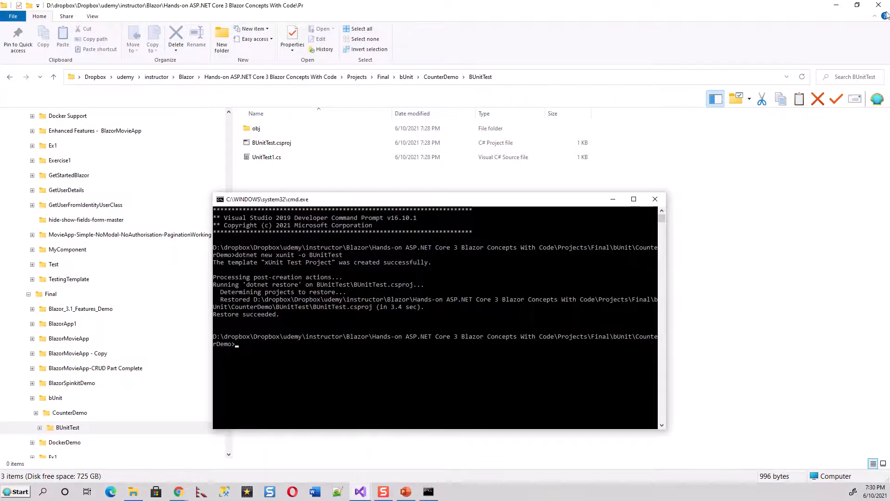
pyautogui.moveTo(358, 491)
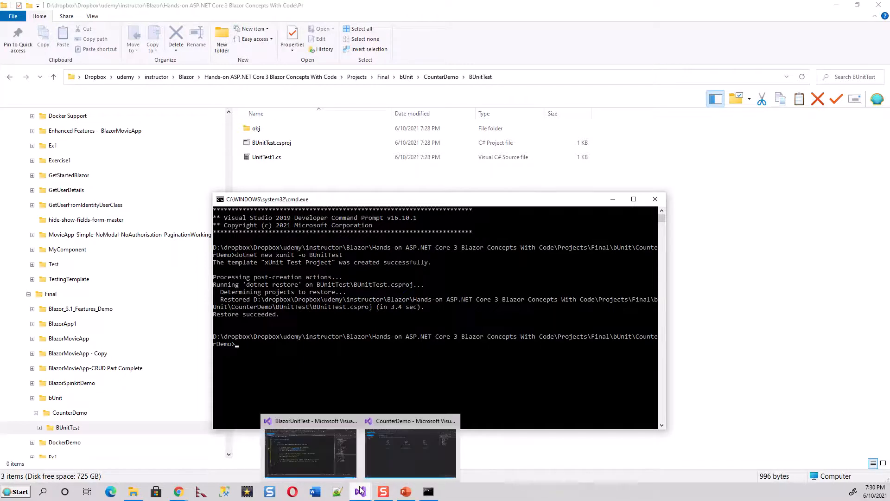
# Step: Change the prompt's working directory with 'cd BUnitTest'
pyautogui.click(410, 451)
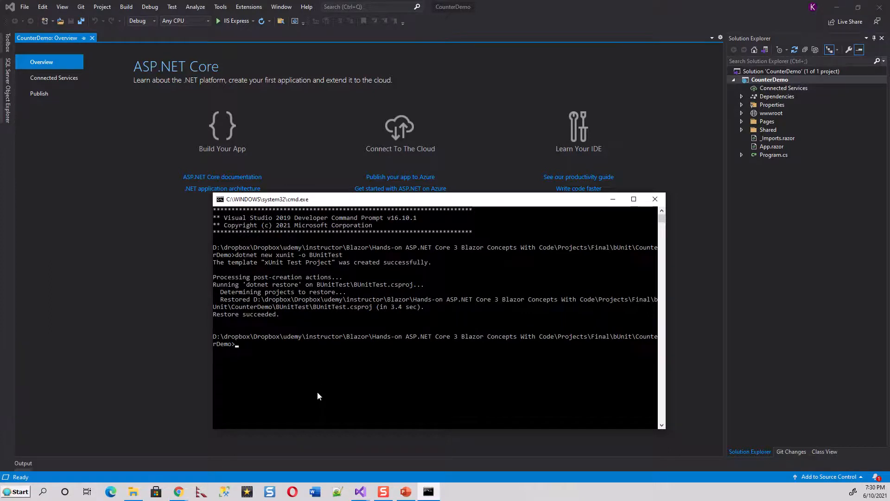
pyautogui.write('cd')
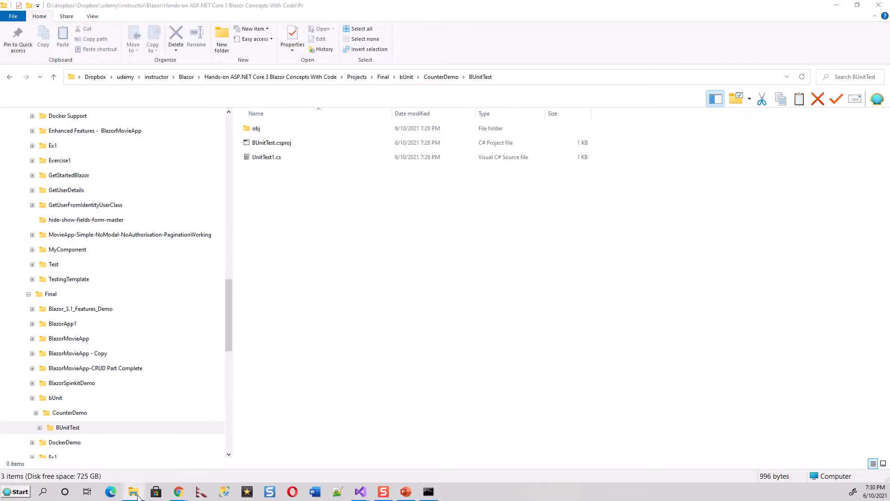
pyautogui.click(429, 492)
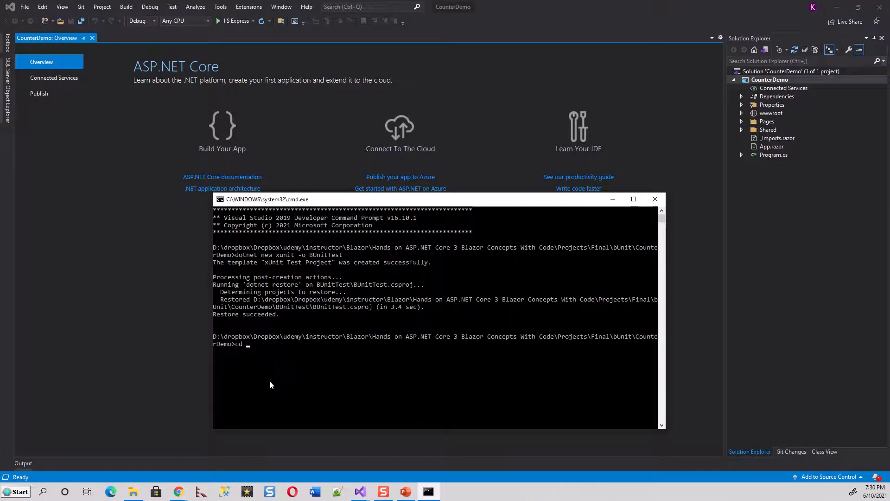
pyautogui.write('BU')
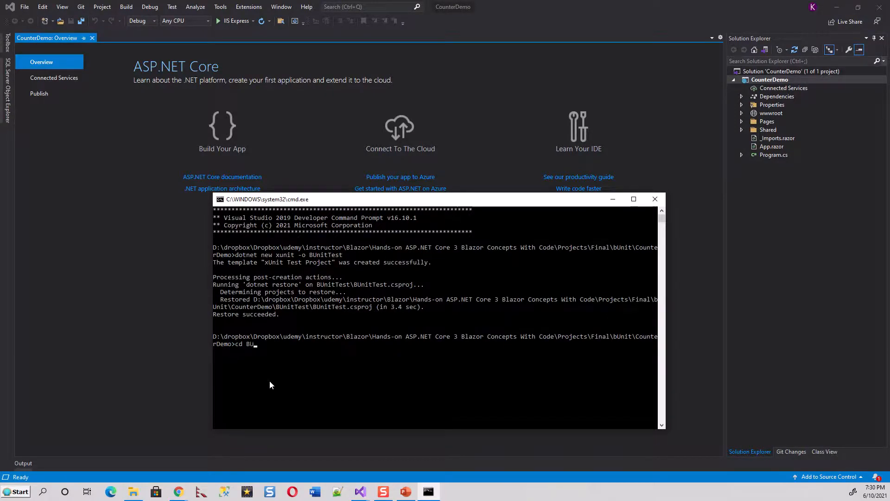
pyautogui.write('nitTest')
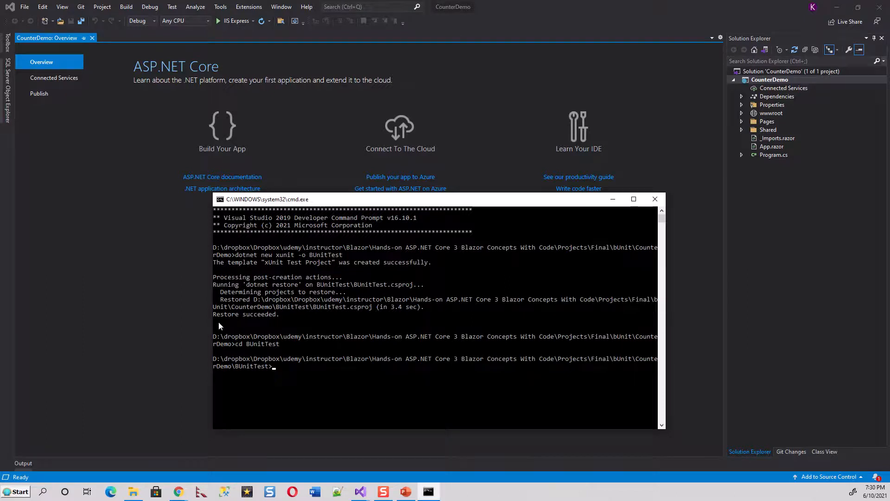
pyautogui.moveTo(269, 373)
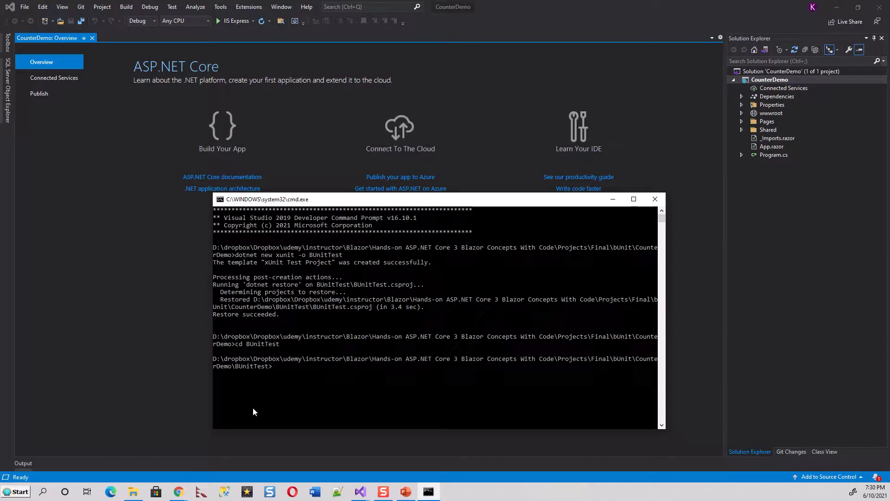
# Step: Run 'dotnet add package bunit --version 1.1.5' so the bunit reference restores successfully
pyautogui.write('dotnet add p')
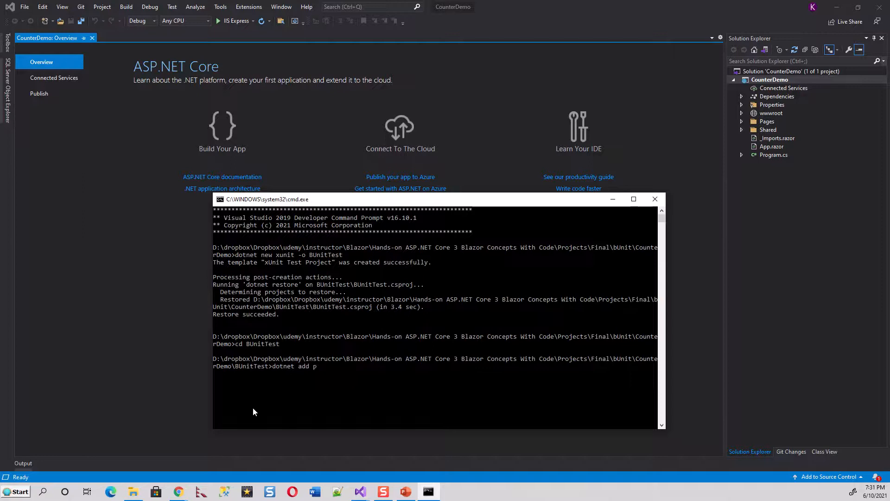
pyautogui.write('ackage')
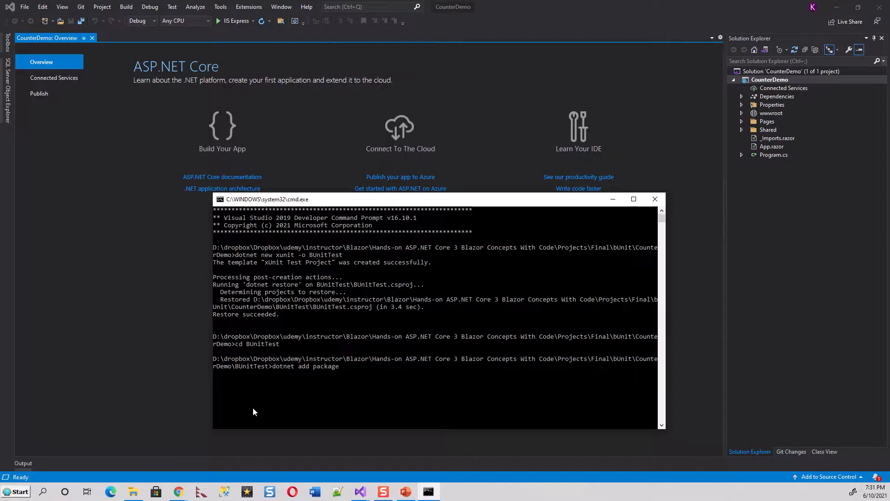
pyautogui.write('bun')
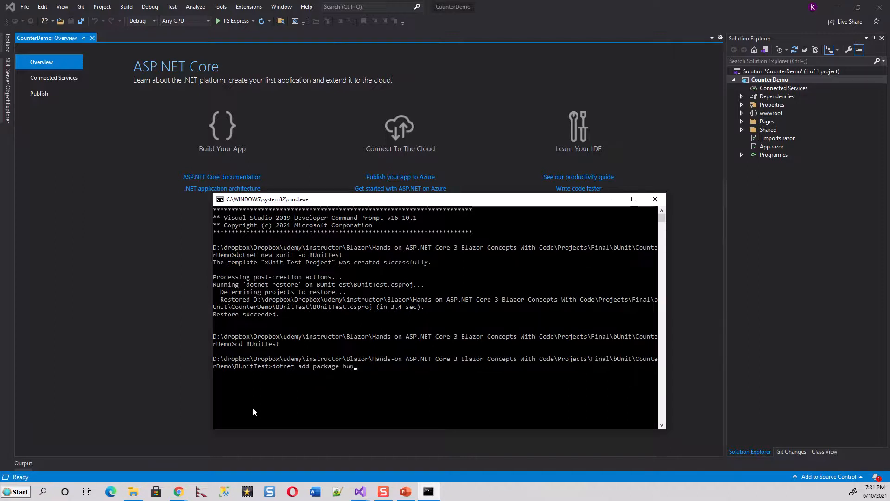
pyautogui.write('it')
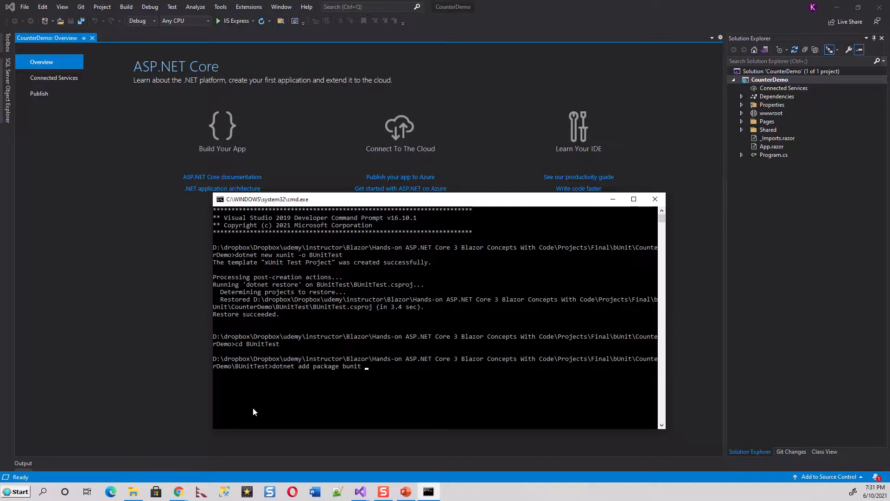
pyautogui.write('--')
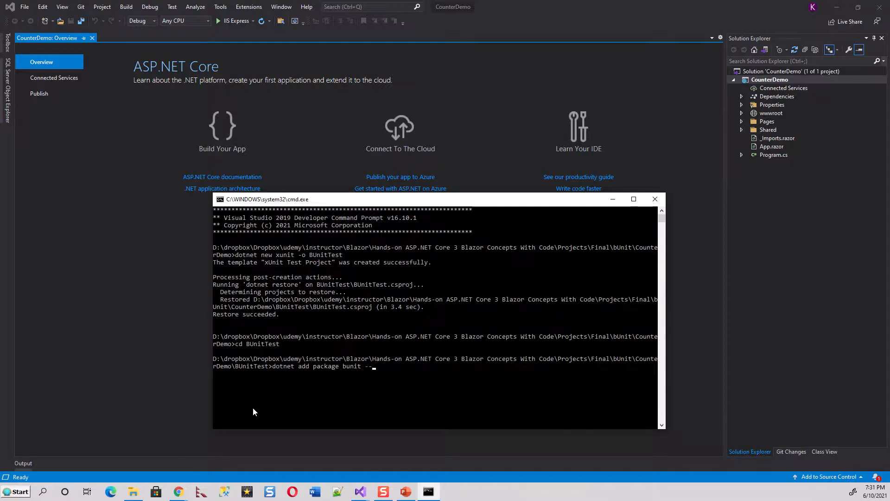
pyautogui.write('version')
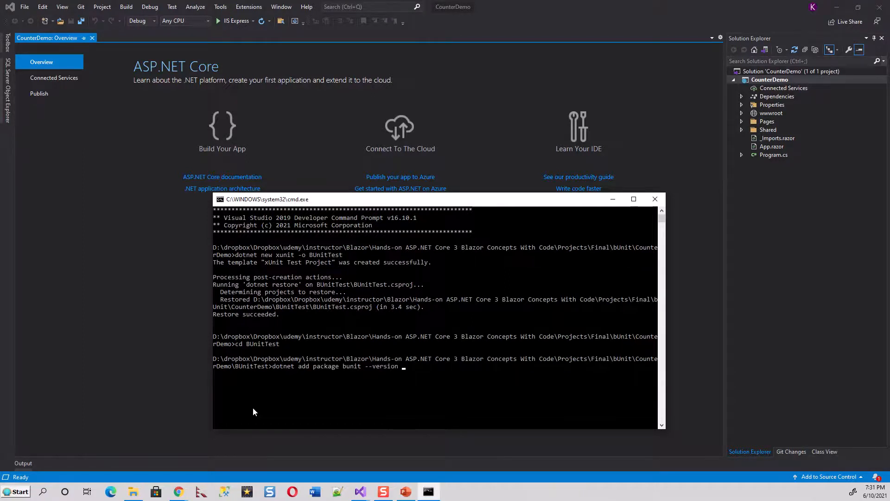
pyautogui.write('1.')
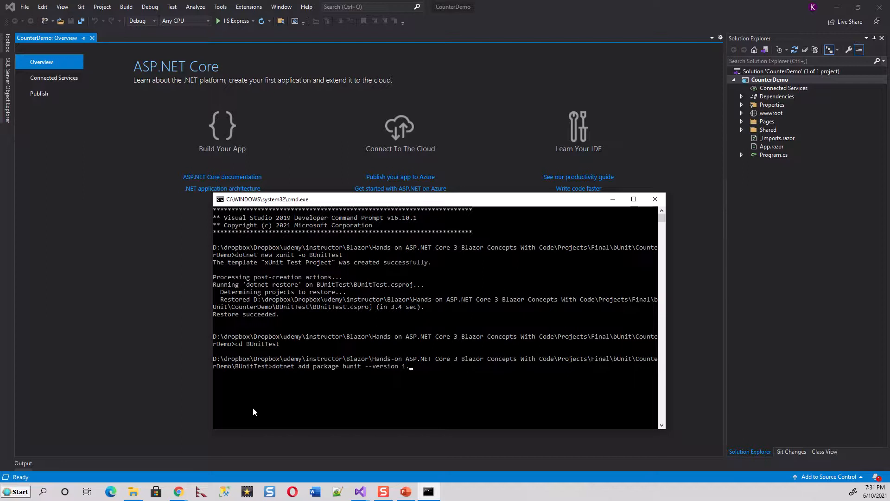
pyautogui.write('1.')
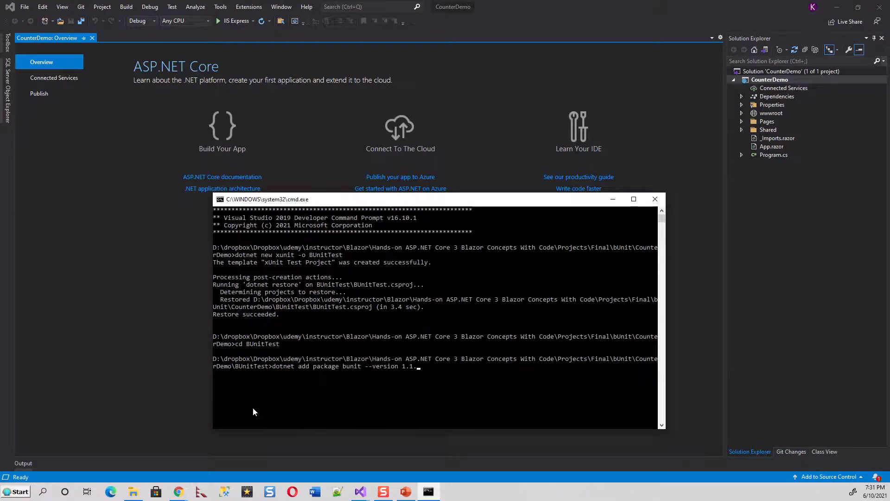
pyautogui.write('5')
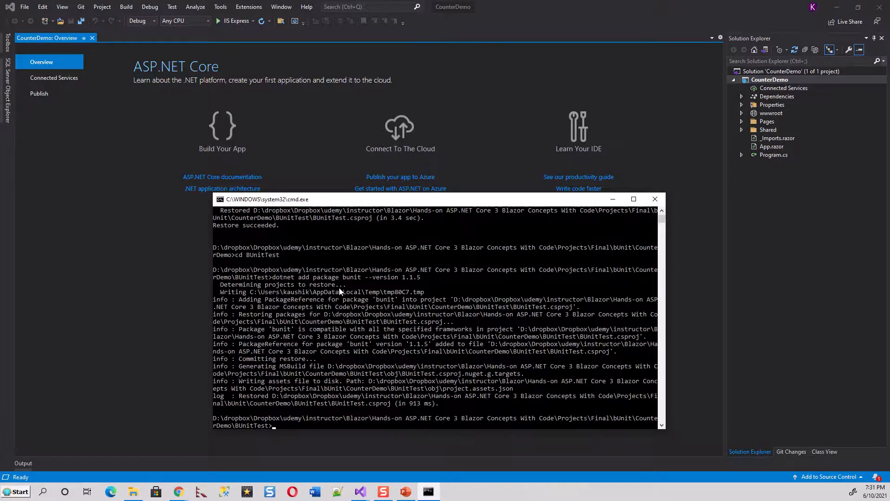
pyautogui.moveTo(620, 206)
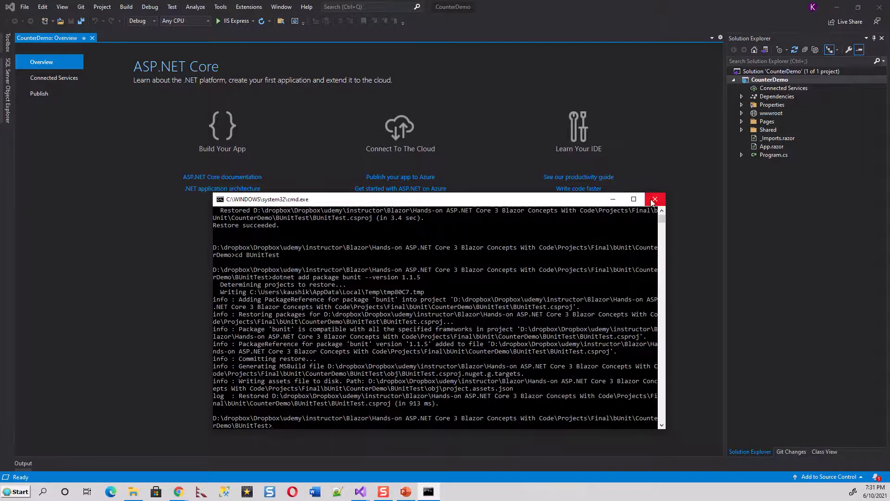
# Step: Close cmd and add the existing BUnitTest.csproj from CounterDemo\BUnitTest to the solution
pyautogui.click(654, 200)
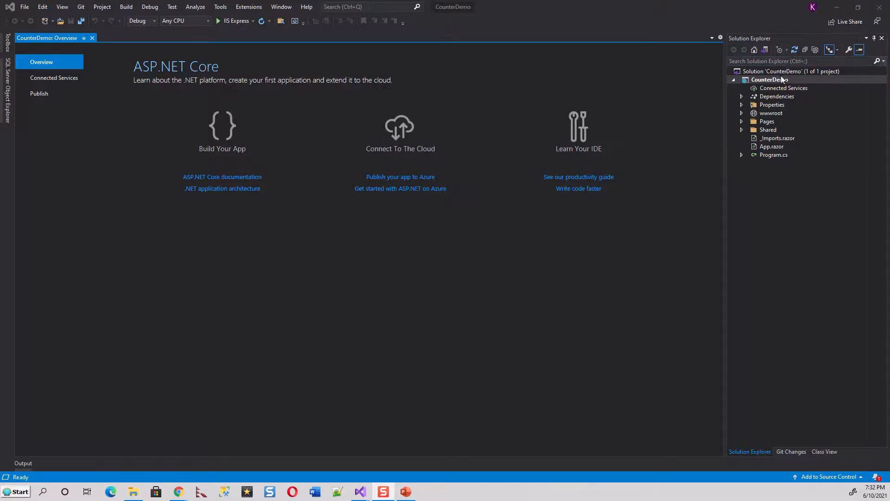
pyautogui.click(791, 72)
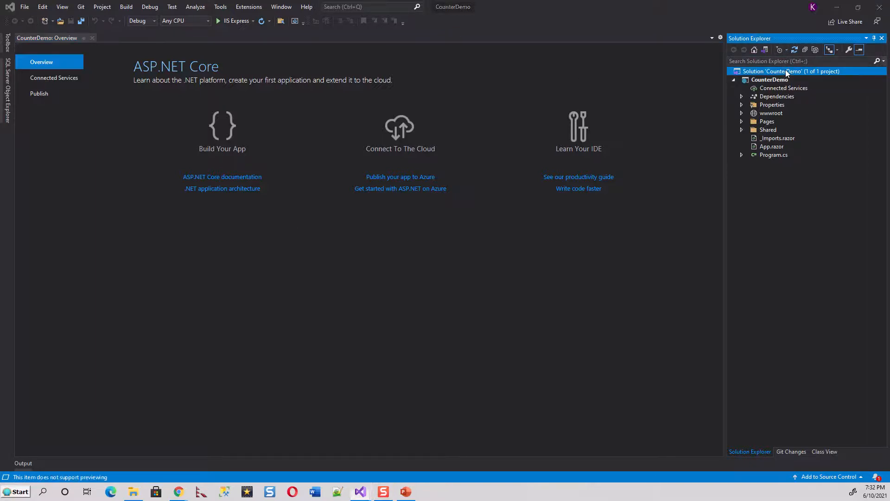
pyautogui.rightClick(786, 71)
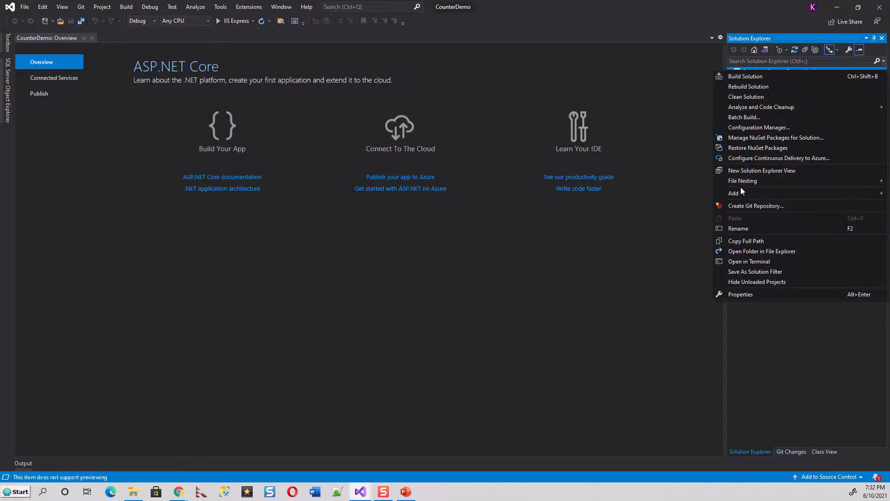
pyautogui.moveTo(734, 193)
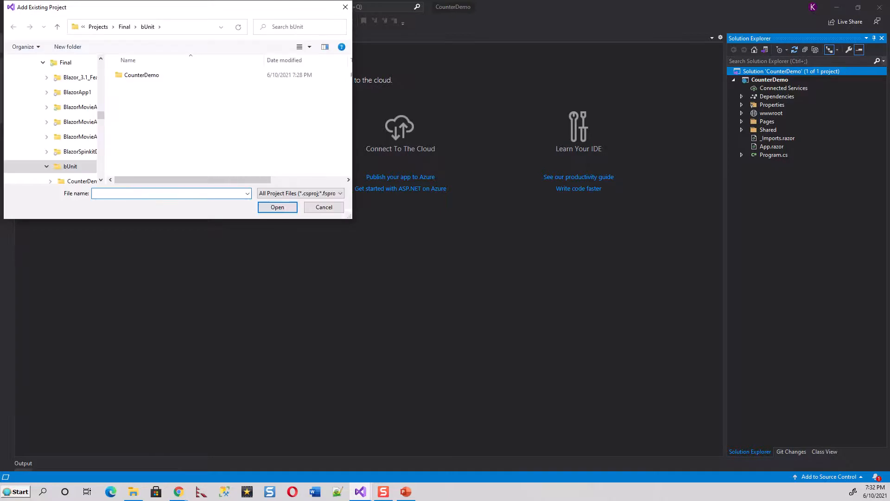
pyautogui.click(141, 75)
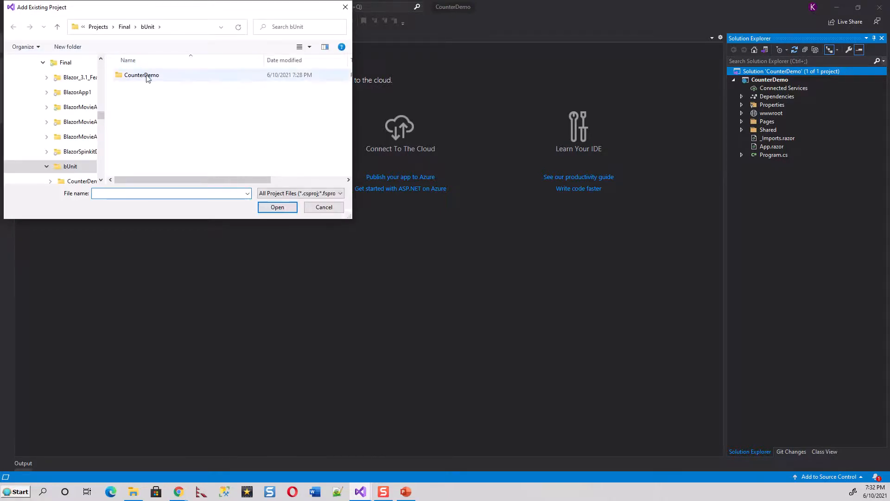
pyautogui.doubleClick(141, 74)
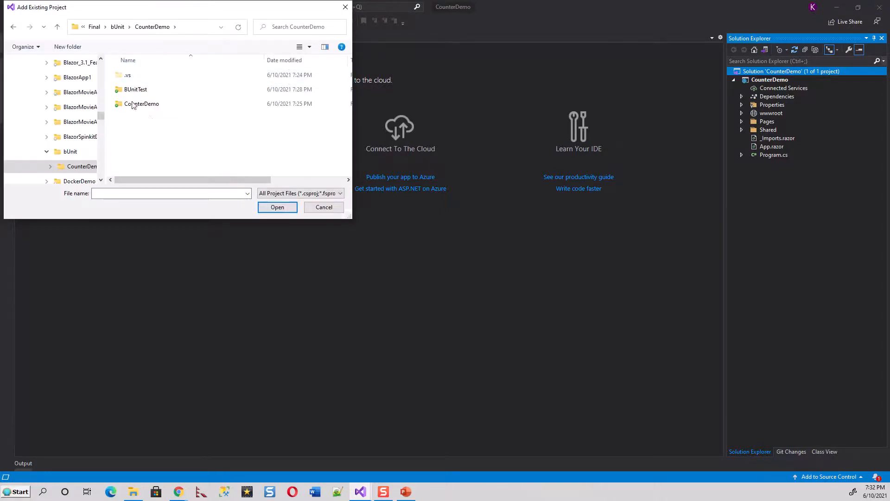
pyautogui.doubleClick(136, 89)
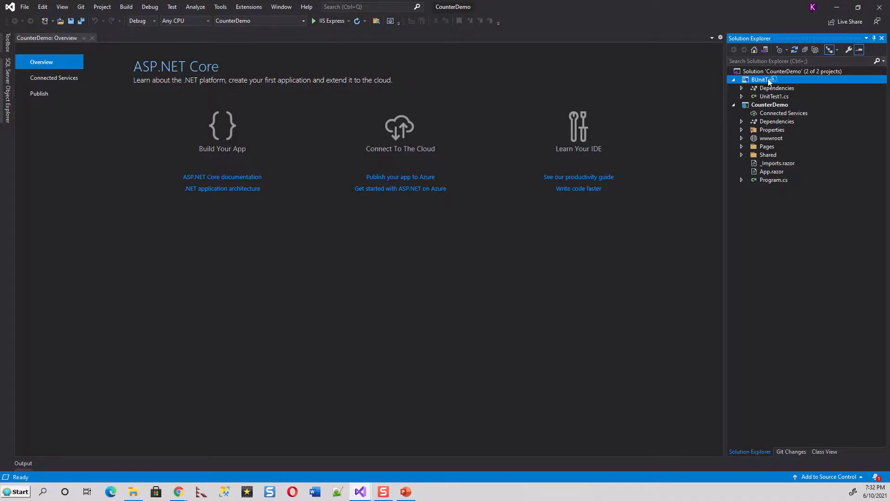
# Step: Edit BUnitTest.csproj so its Sdk reads Microsoft.NET.Sdk.Razor
pyautogui.doubleClick(763, 79)
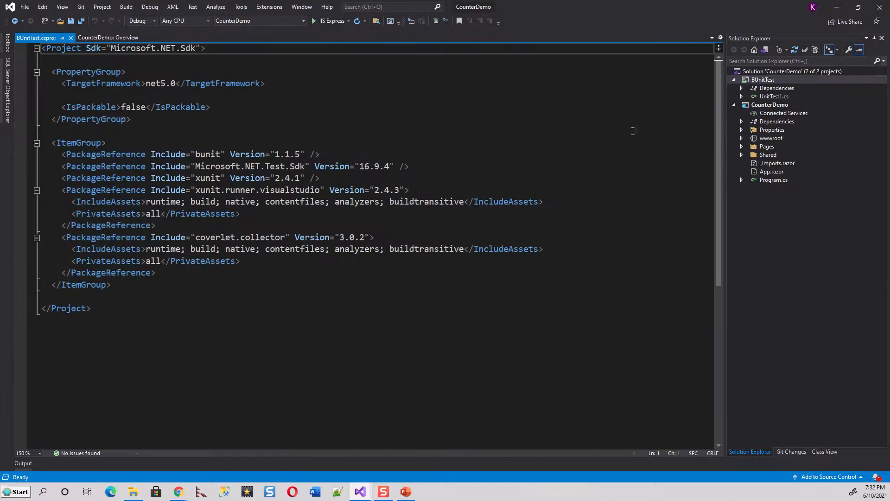
pyautogui.moveTo(236, 405)
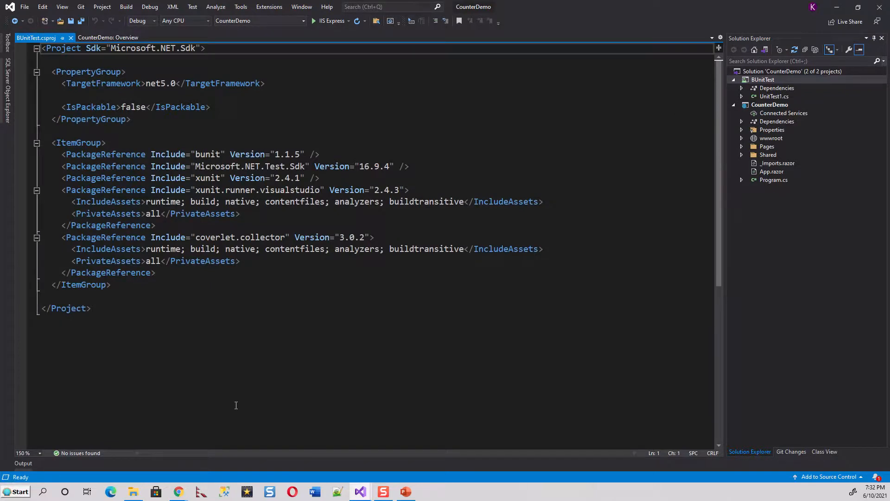
pyautogui.moveTo(198, 55)
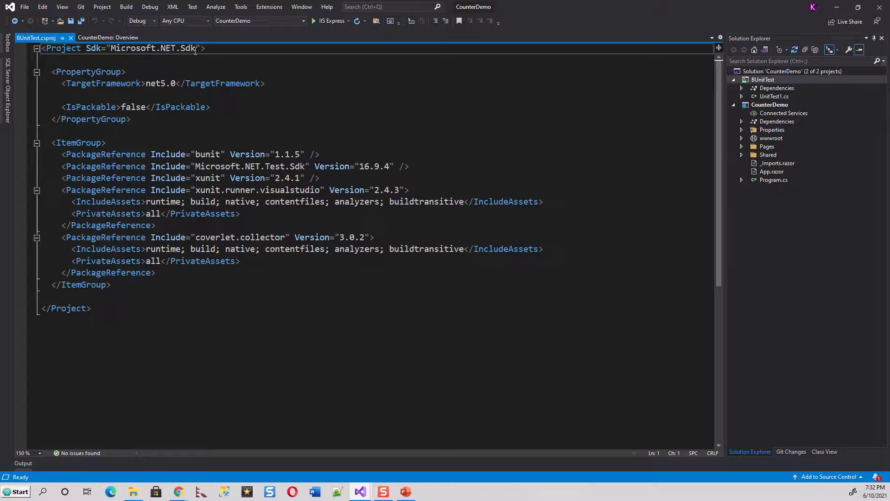
pyautogui.click(332, 78)
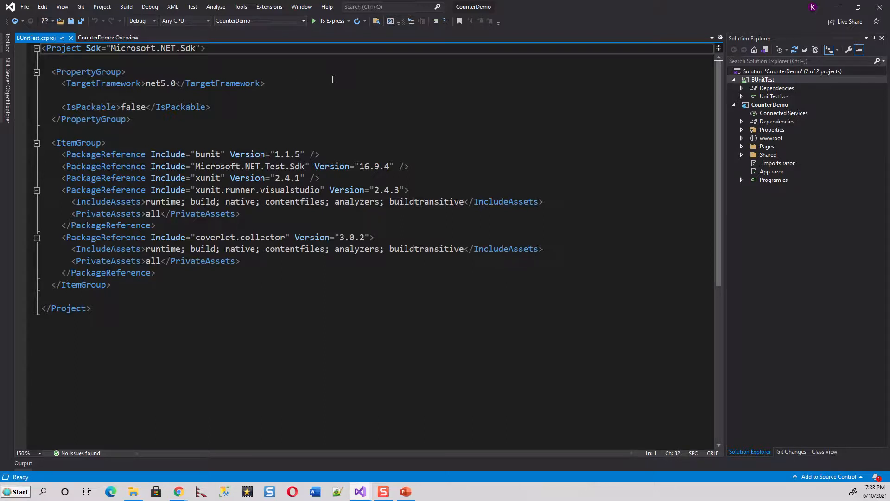
pyautogui.write('.')
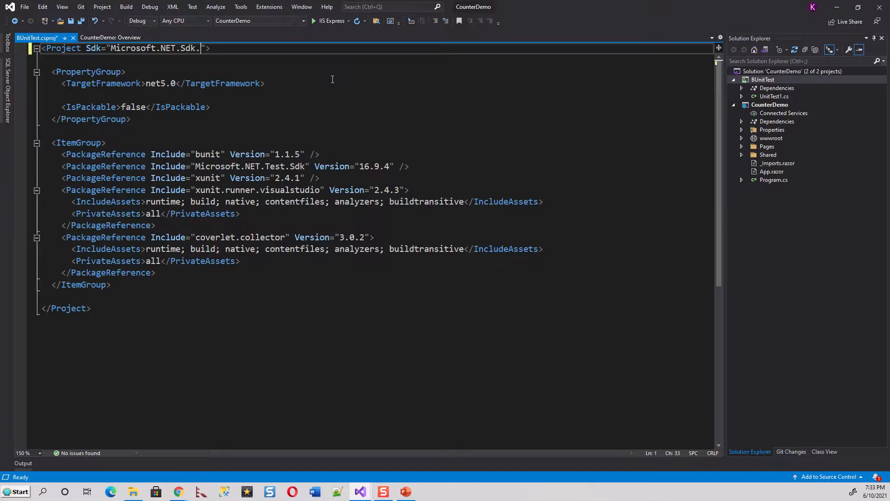
pyautogui.write('Razor')
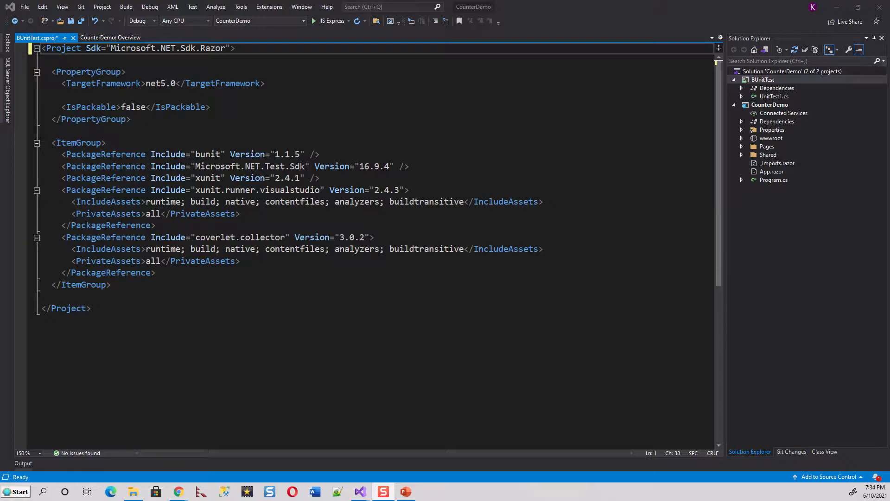
pyautogui.moveTo(278, 267)
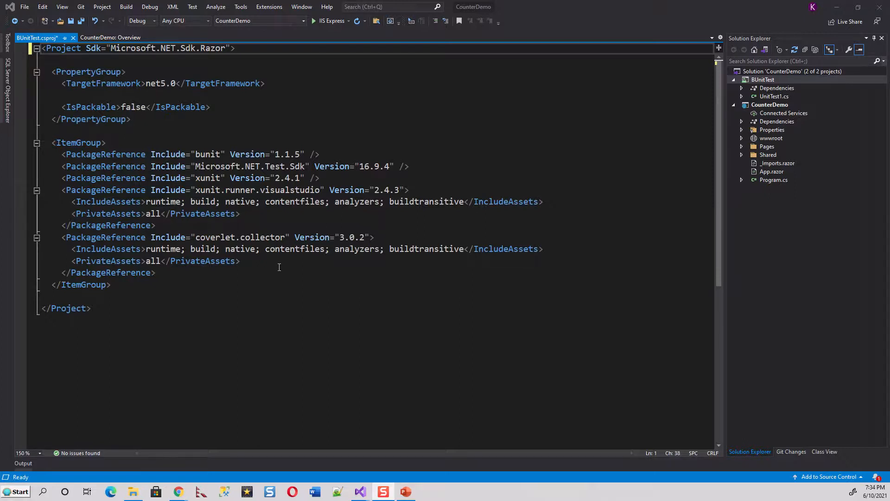
pyautogui.moveTo(690, 133)
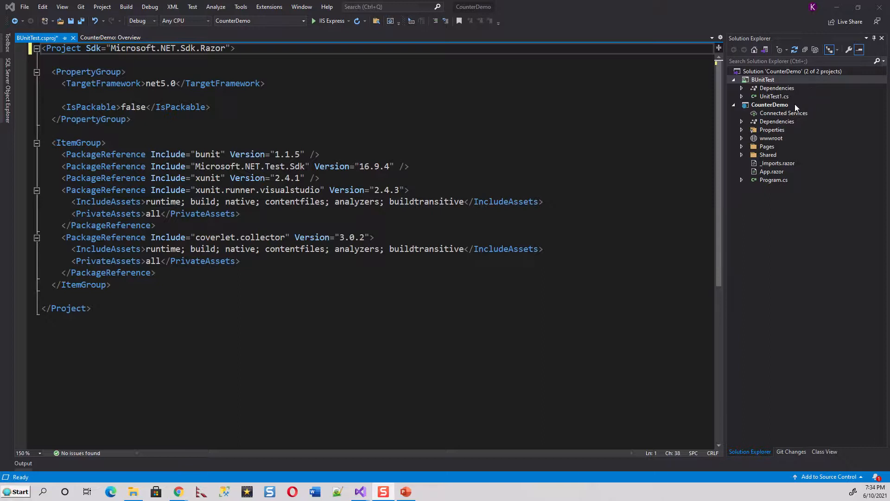
pyautogui.moveTo(789, 106)
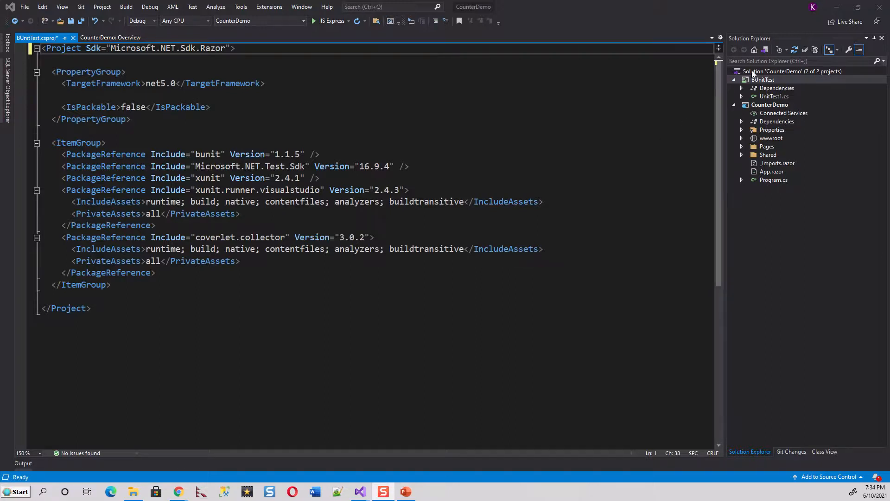
# Step: Open Counter.razor under CounterDemo > Pages to review its markup and IncrementCount code
pyautogui.rightClick(790, 71)
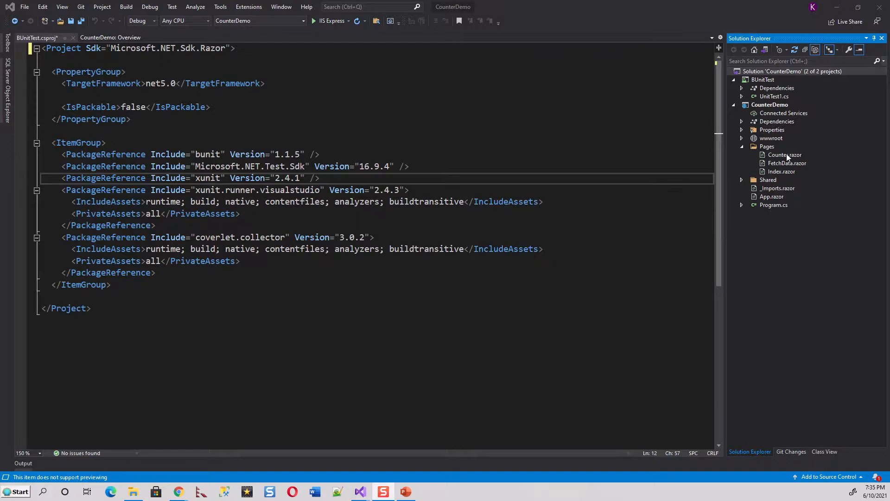
pyautogui.click(785, 155)
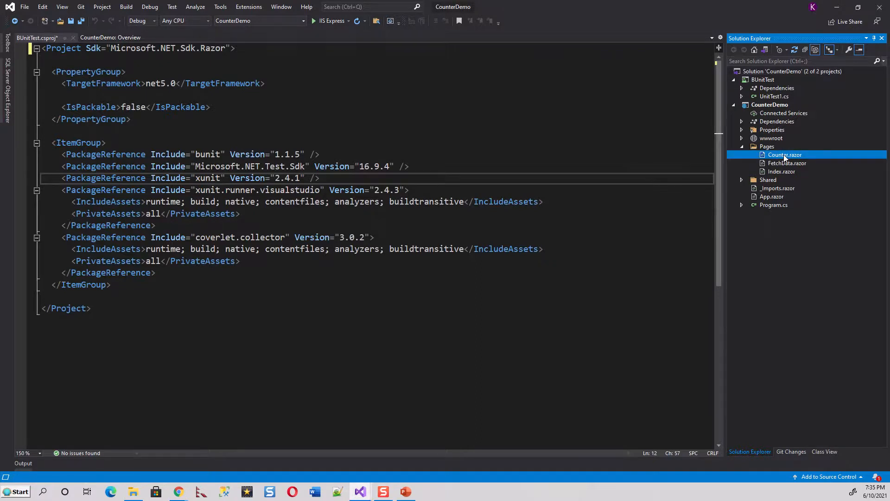
pyautogui.doubleClick(785, 155)
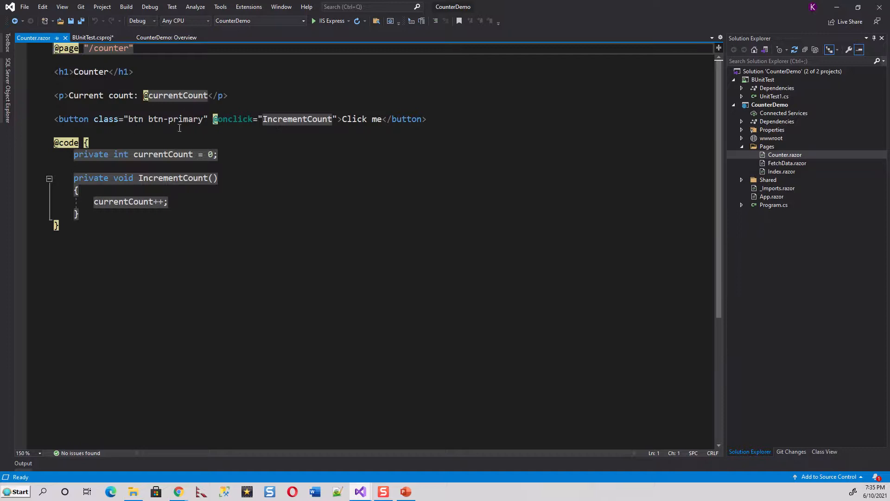
pyautogui.moveTo(227, 201)
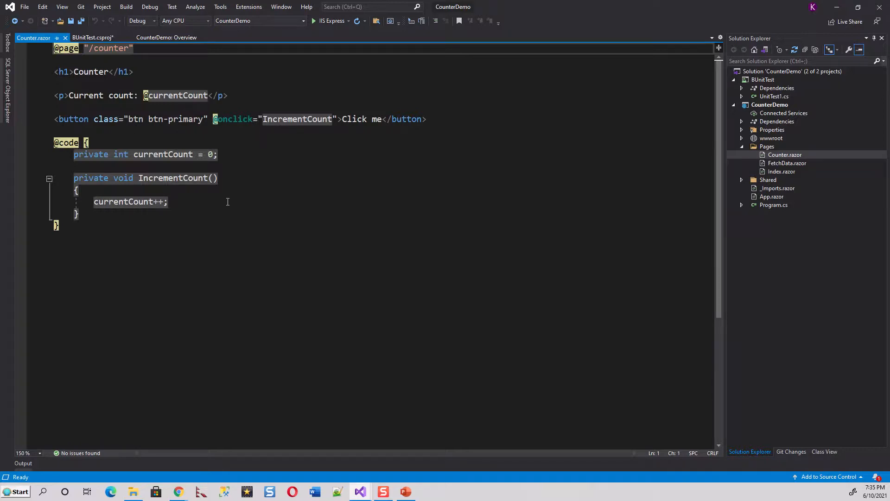
pyautogui.moveTo(165, 212)
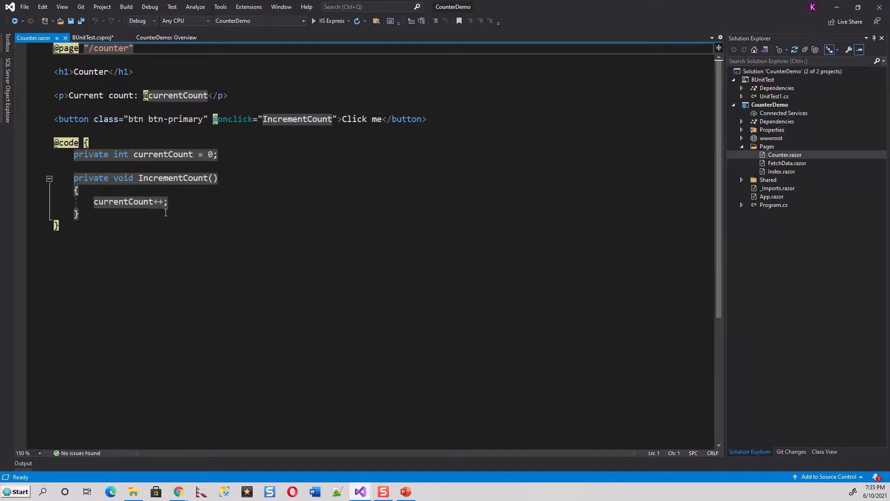
pyautogui.moveTo(395, 164)
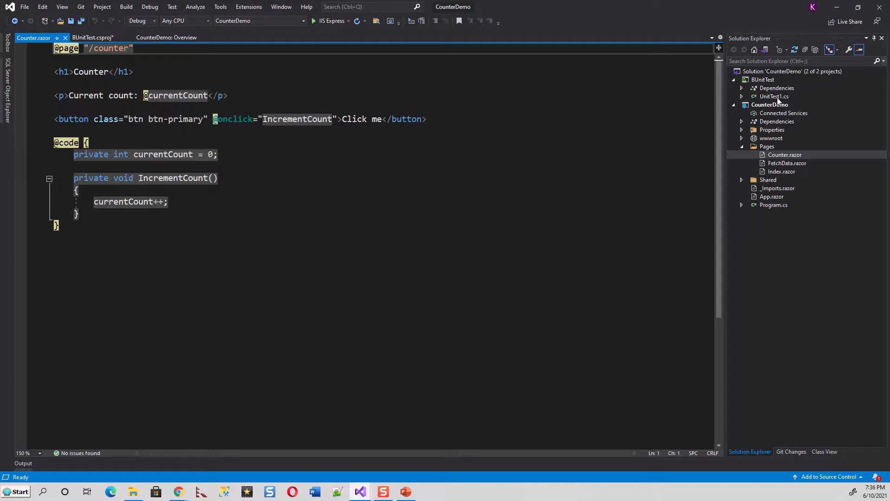
pyautogui.moveTo(778, 100)
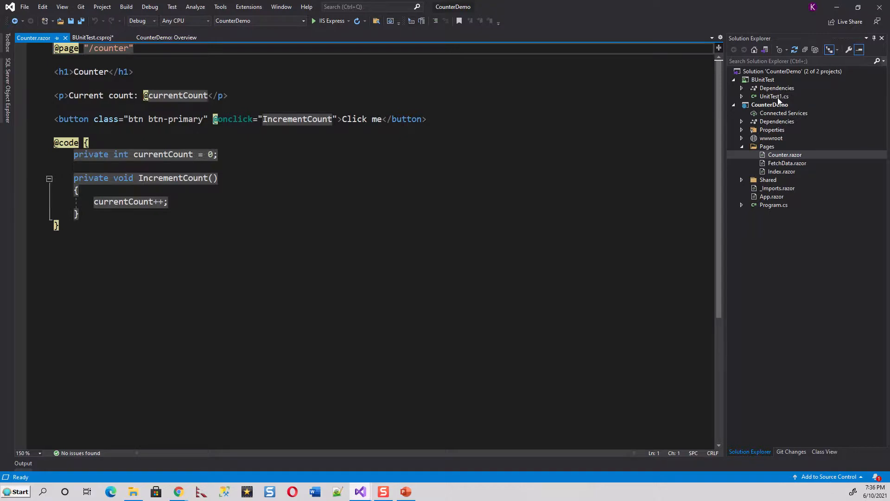
pyautogui.moveTo(781, 101)
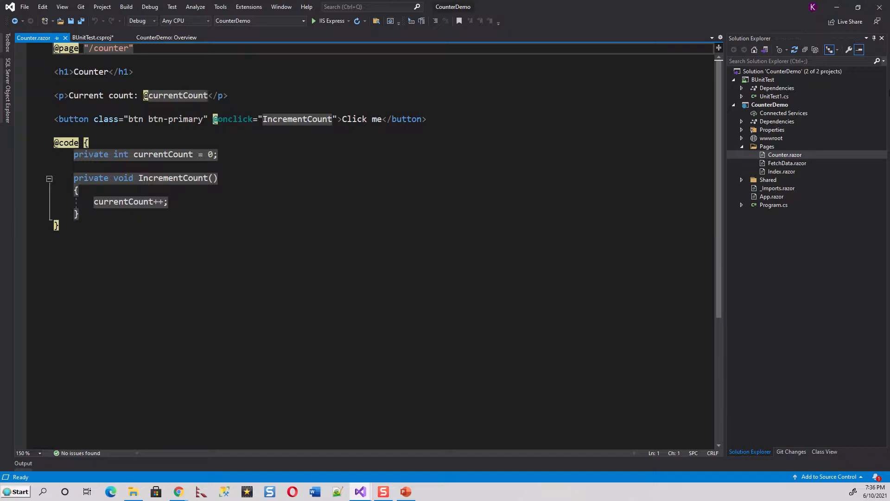
# Step: Rename UnitTest1.cs to CounterTest.cs holding the CounterShouldIncrementWhenClicked bUnit test
pyautogui.rightClick(774, 96)
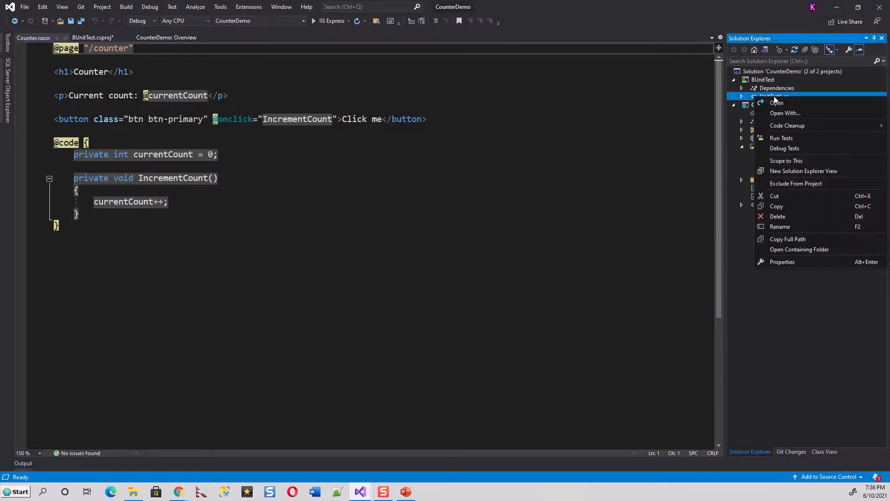
pyautogui.moveTo(780, 227)
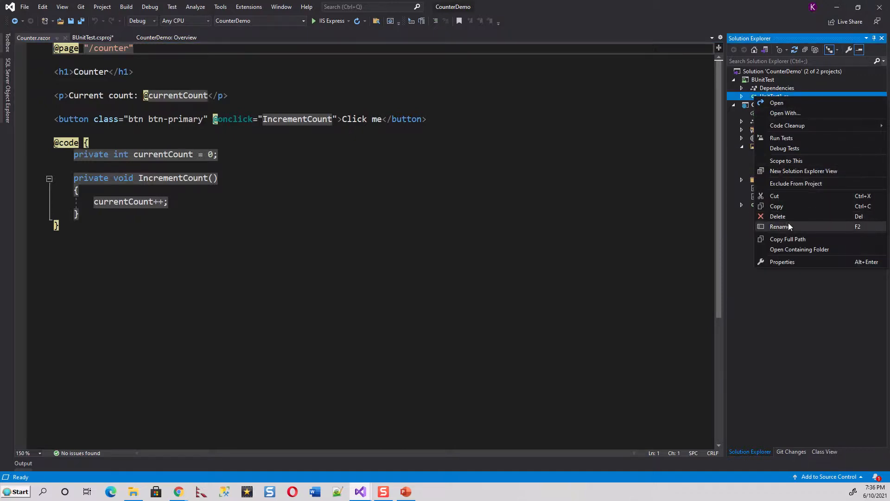
pyautogui.click(780, 226)
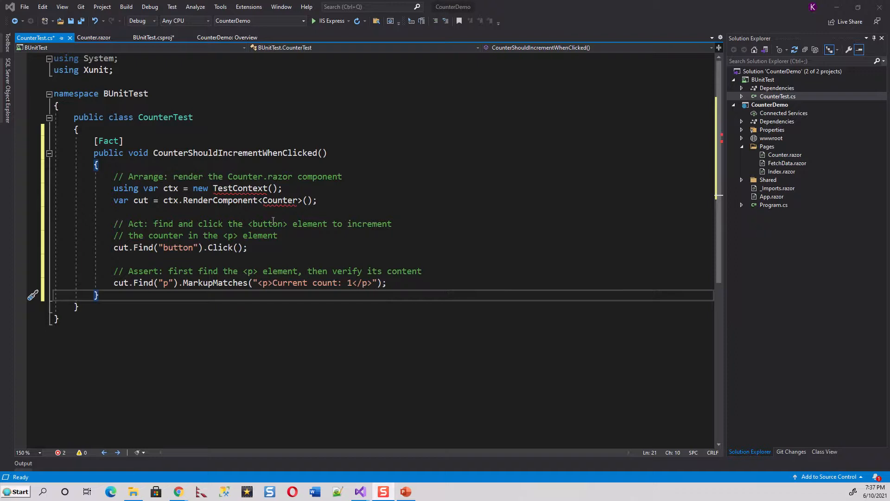
pyautogui.moveTo(366, 211)
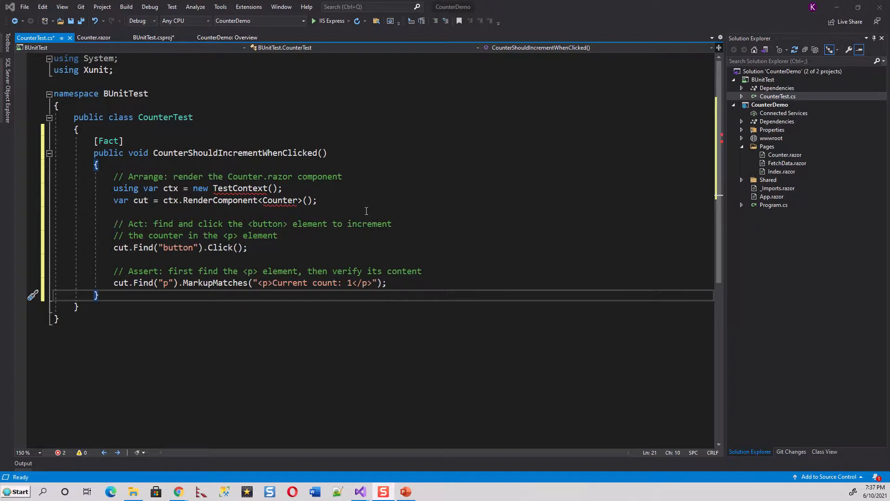
pyautogui.moveTo(241, 188)
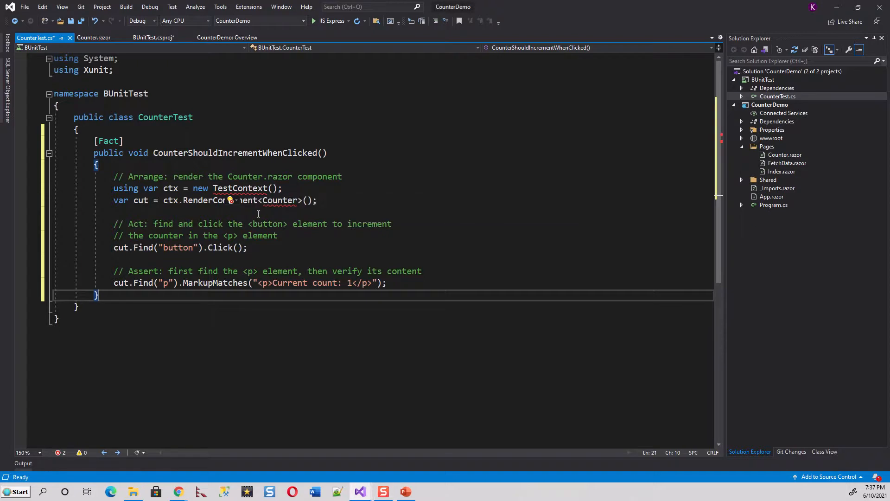
# Step: Add the 'using Bunit;' directive via the quick-fix suggestions on TestContext
pyautogui.click(230, 200)
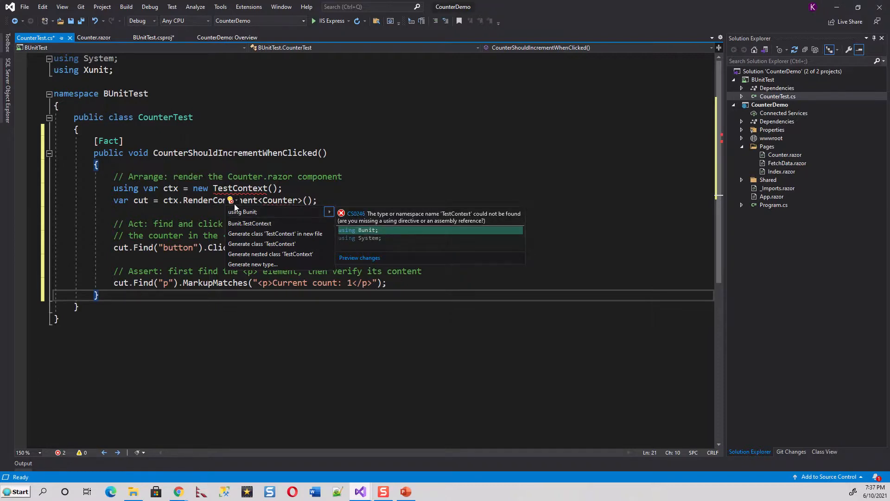
pyautogui.click(358, 230)
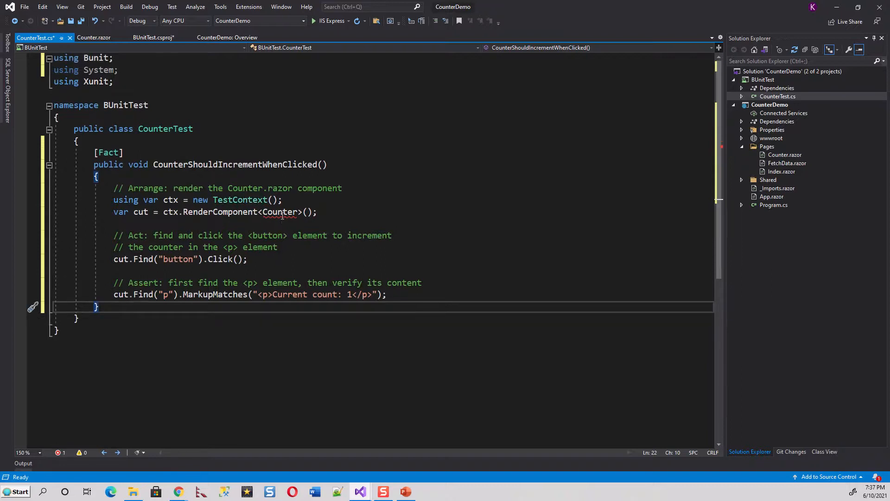
pyautogui.click(268, 223)
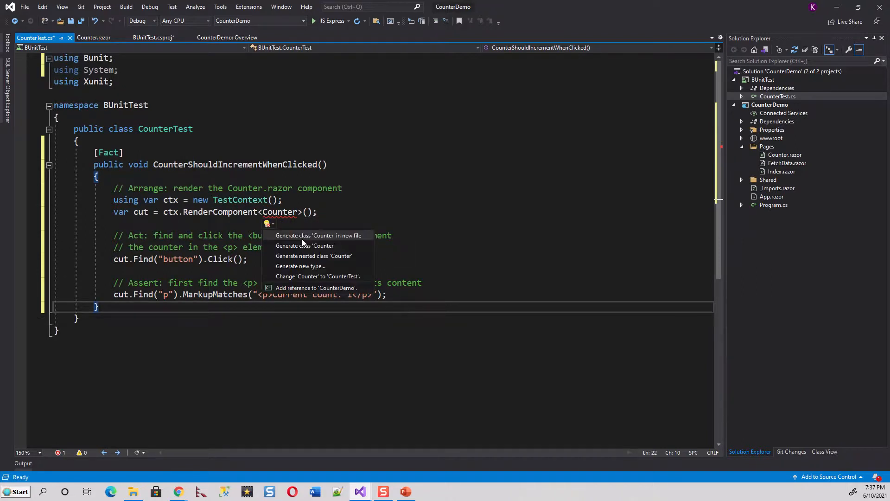
pyautogui.moveTo(318, 234)
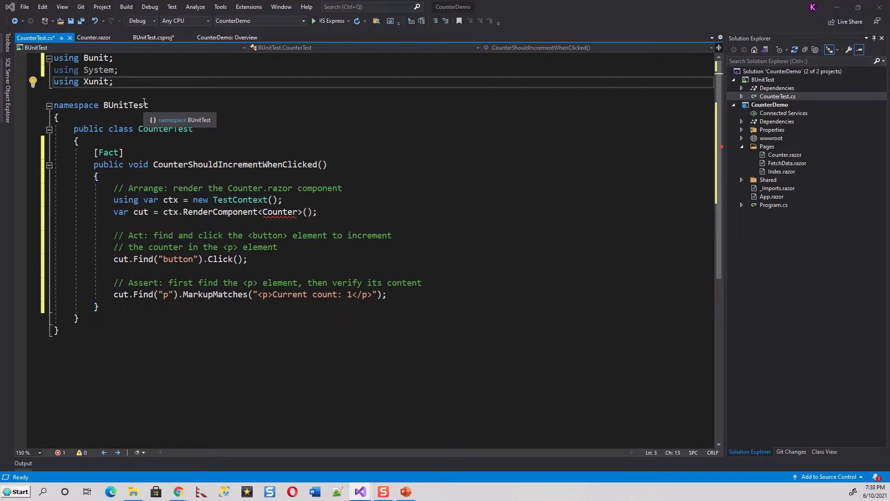
# Step: Start a new using directive reading 'using Counter' at the top of CounterTest.cs
pyautogui.write('using')
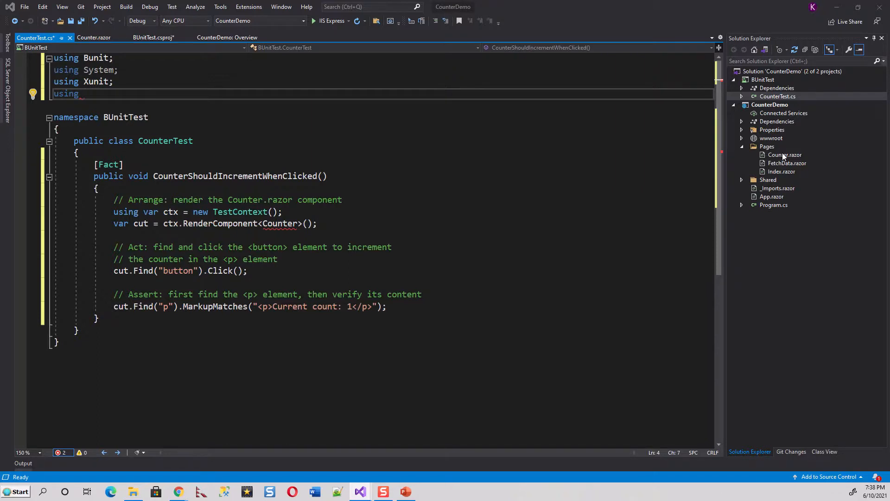
pyautogui.moveTo(787, 158)
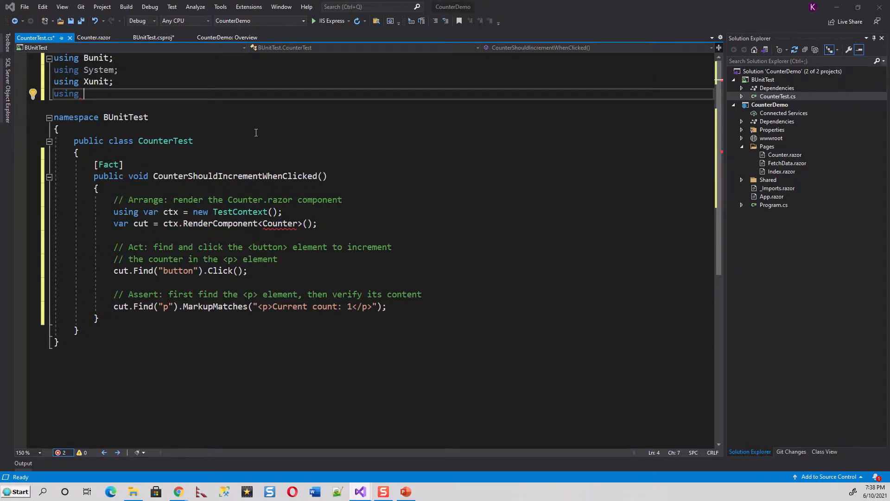
pyautogui.write('Cou')
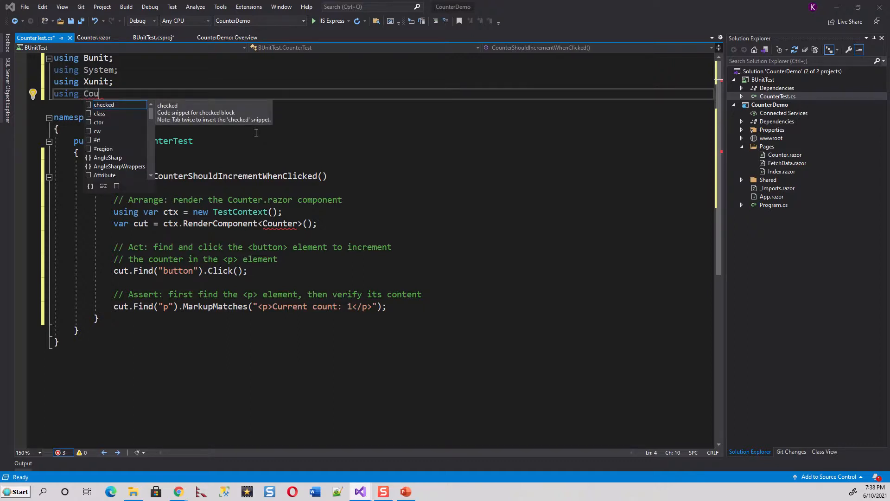
pyautogui.write('n')
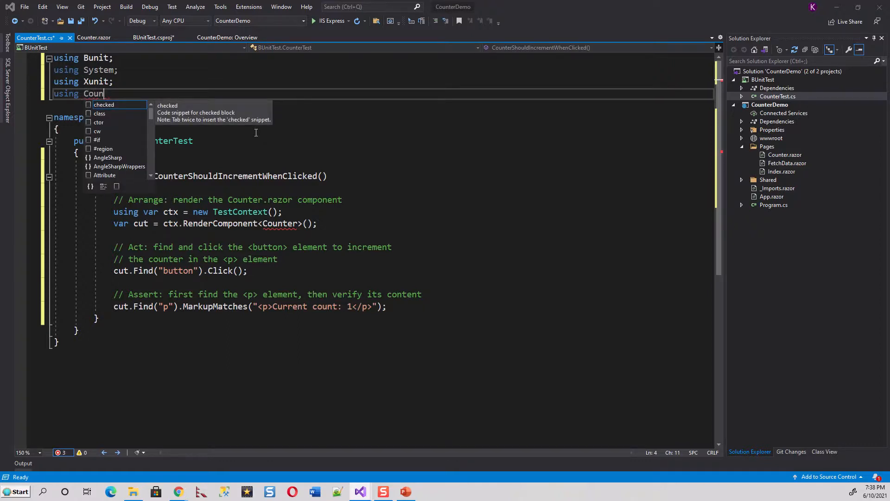
pyautogui.write('te')
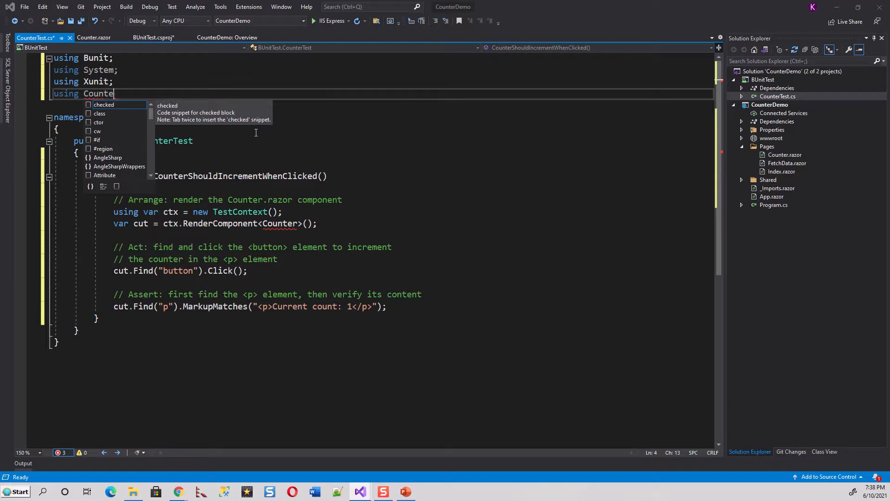
pyautogui.write('r')
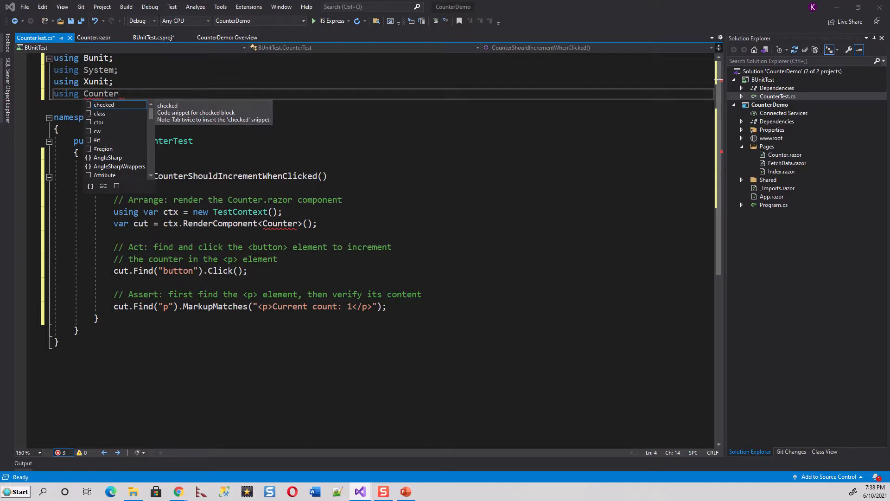
pyautogui.press('Escape')
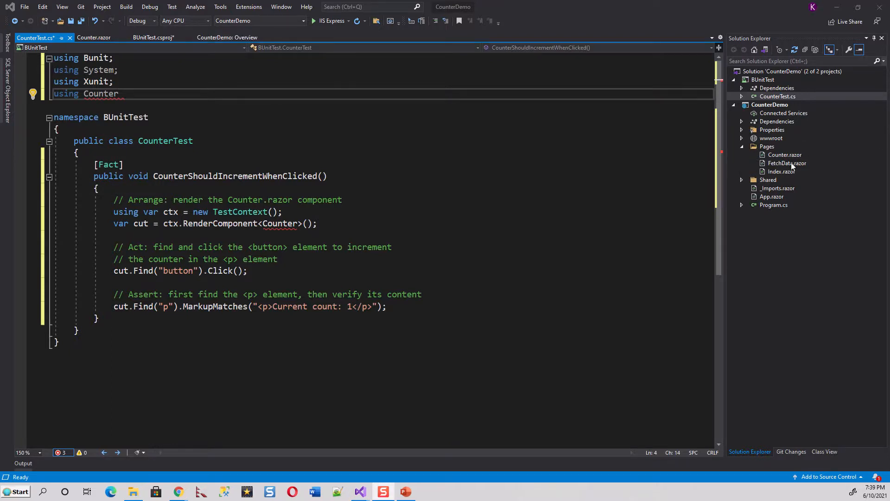
# Step: Add a CounterDemo project reference to BUnitTest and complete 'using CounterDemo.Pages;'
pyautogui.rightClick(777, 88)
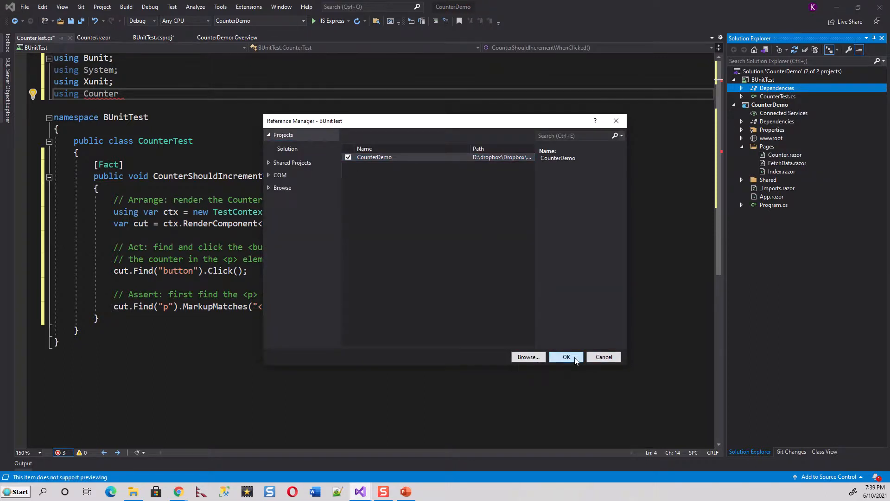
pyautogui.click(566, 356)
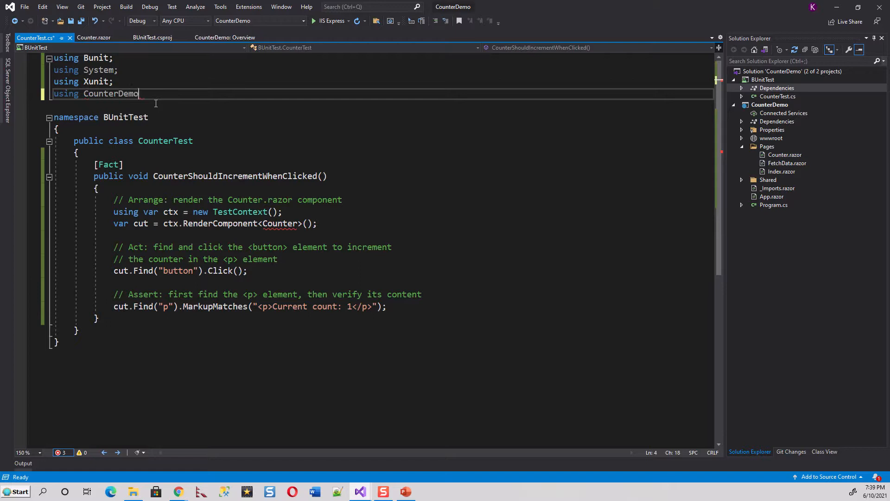
pyautogui.write('.')
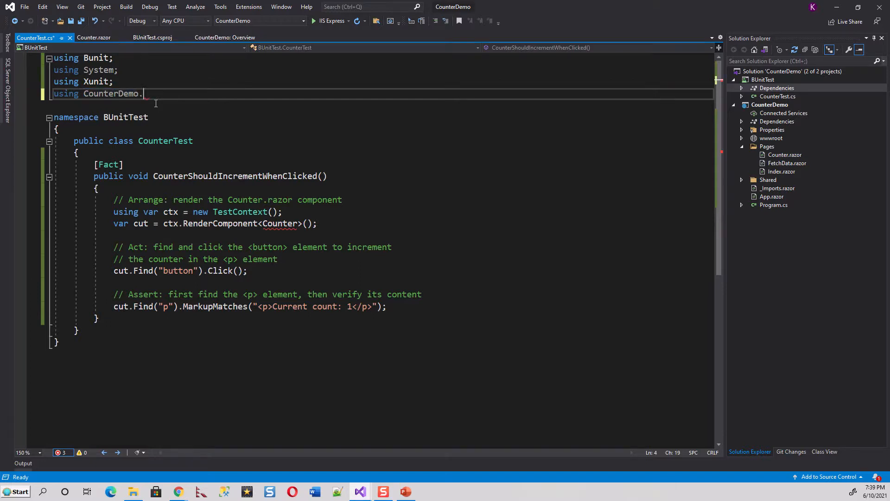
pyautogui.write('.')
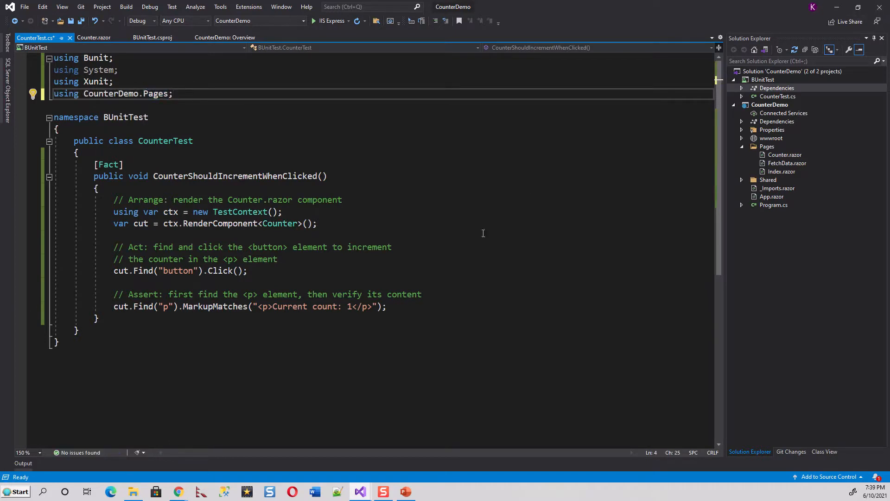
pyautogui.moveTo(279, 223)
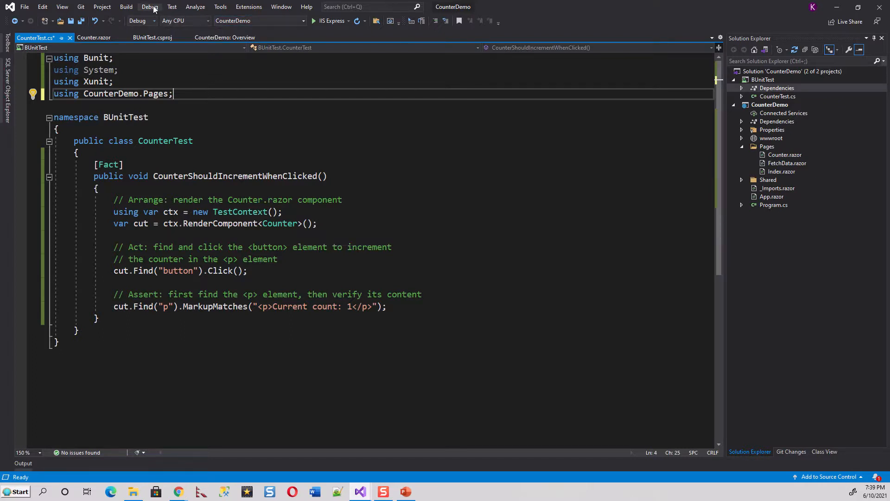
pyautogui.click(126, 6)
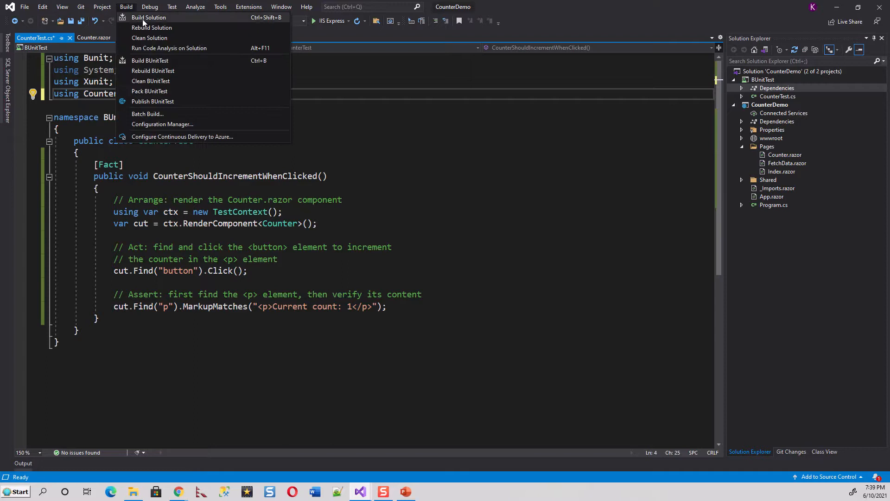
pyautogui.click(147, 16)
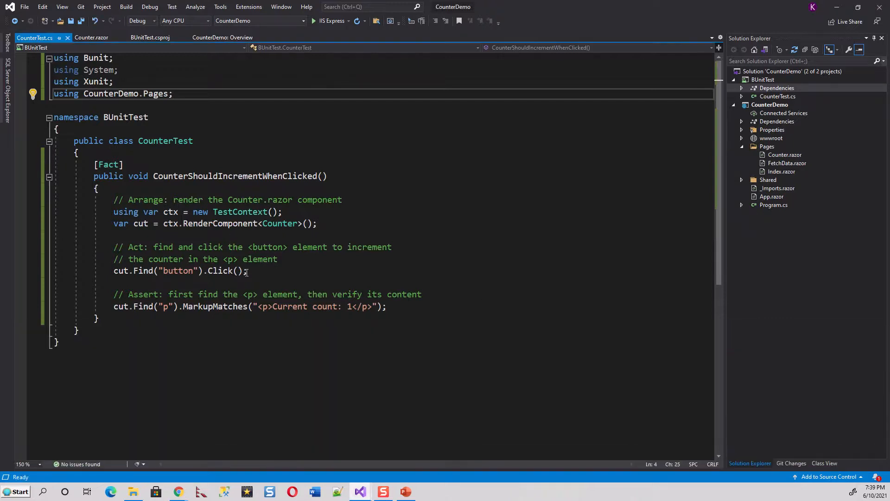
pyautogui.moveTo(171, 224)
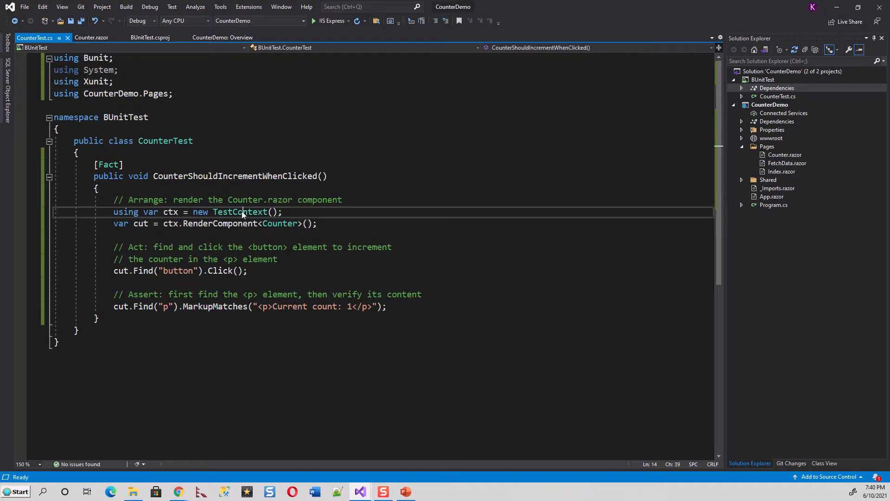
pyautogui.rightClick(239, 211)
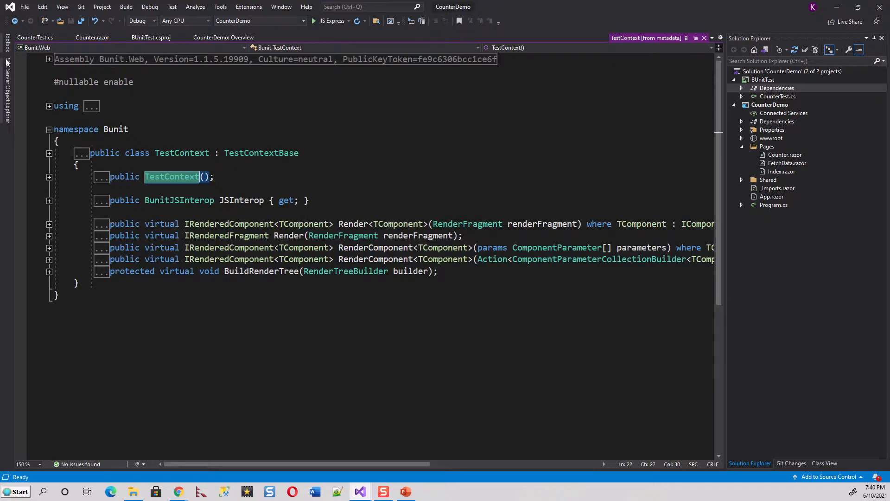
pyautogui.moveTo(7, 62)
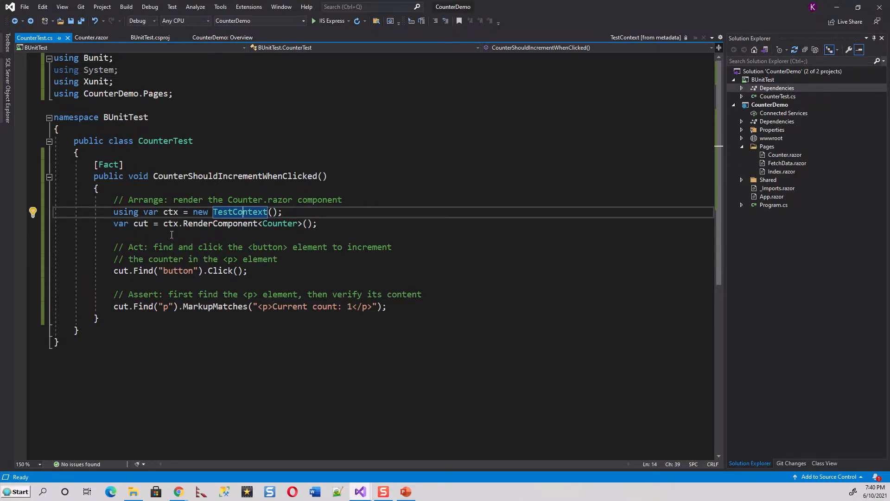
pyautogui.moveTo(171, 223)
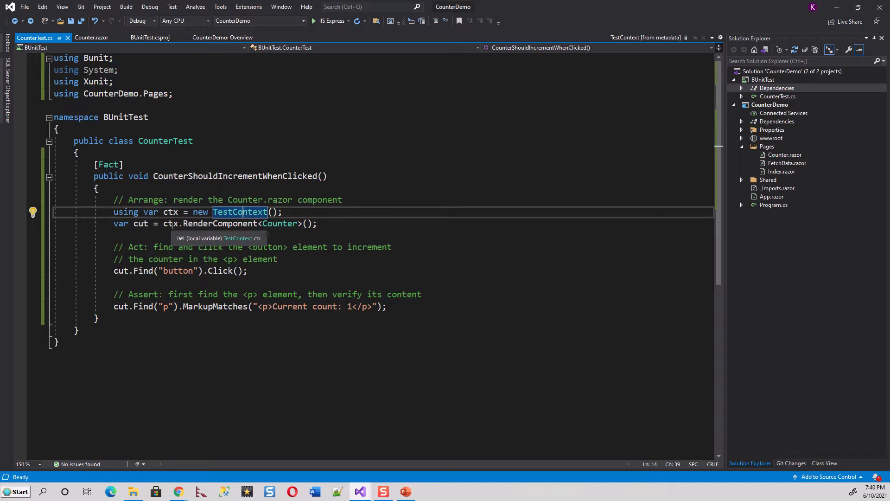
pyautogui.moveTo(207, 225)
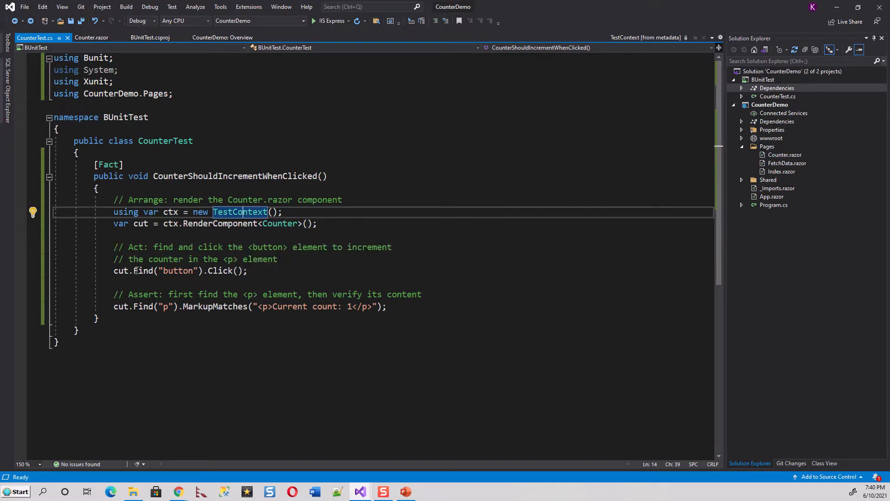
pyautogui.moveTo(141, 270)
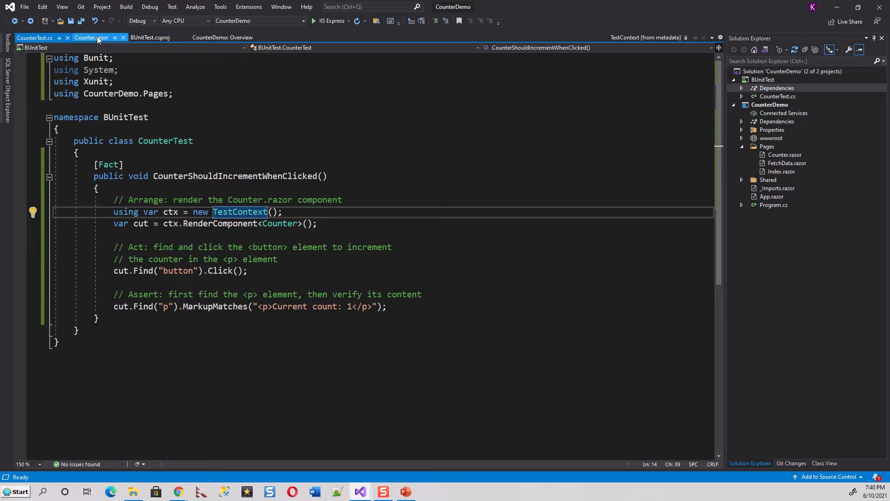
pyautogui.click(91, 38)
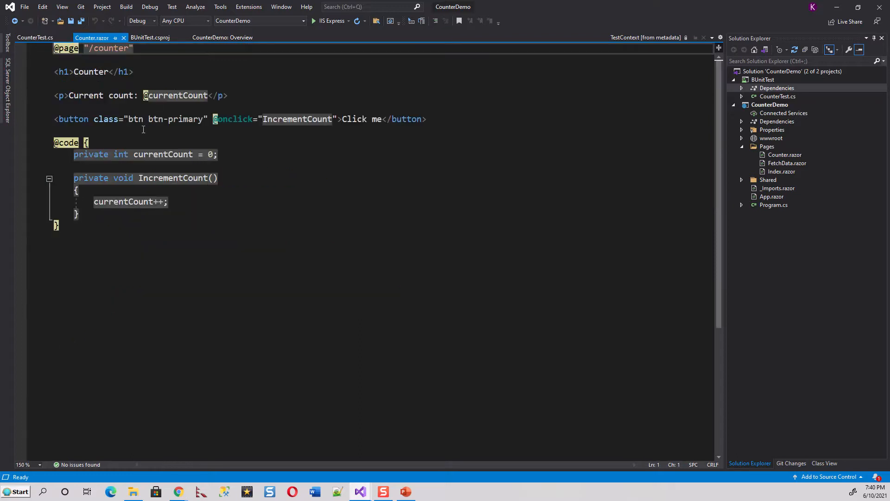
pyautogui.moveTo(231, 128)
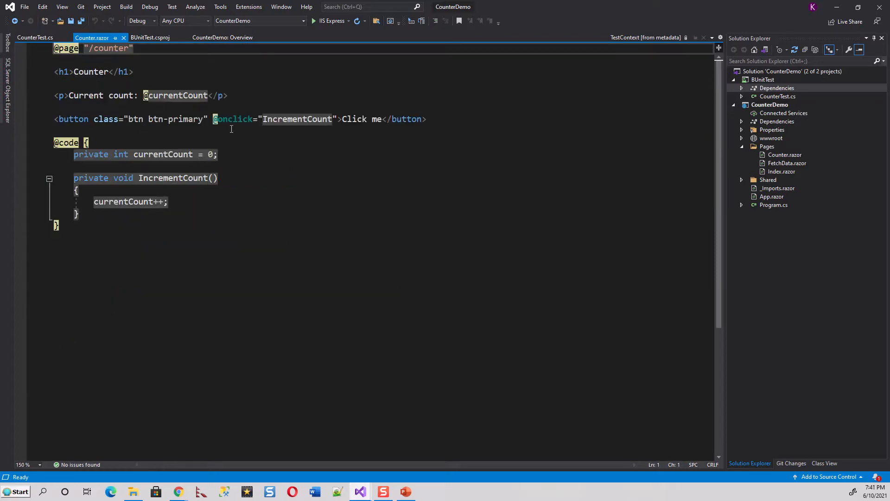
pyautogui.click(34, 37)
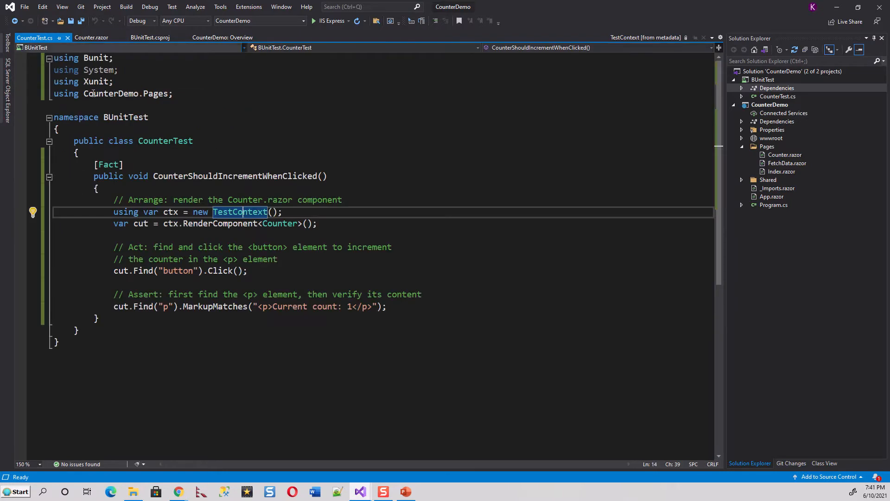
pyautogui.moveTo(178, 270)
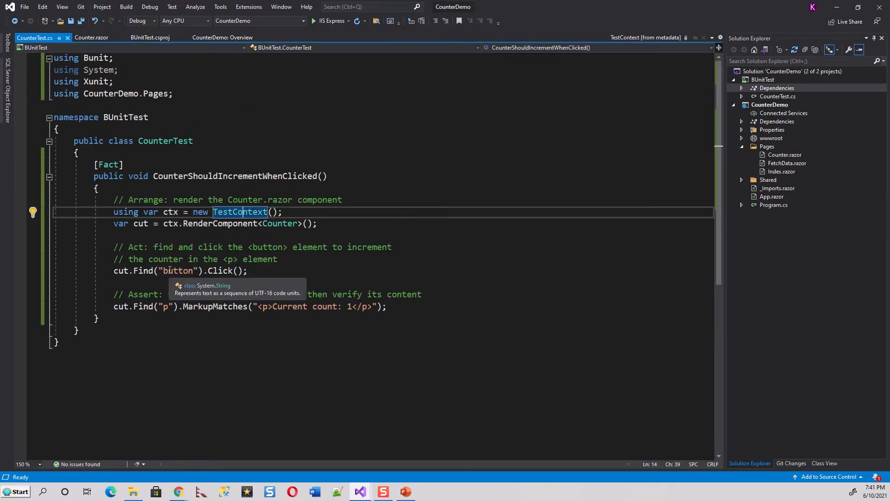
pyautogui.moveTo(151, 274)
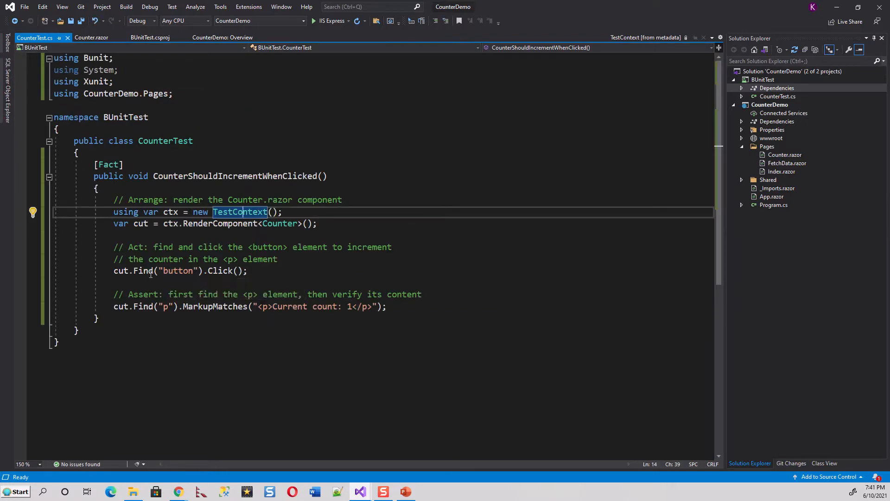
pyautogui.moveTo(142, 269)
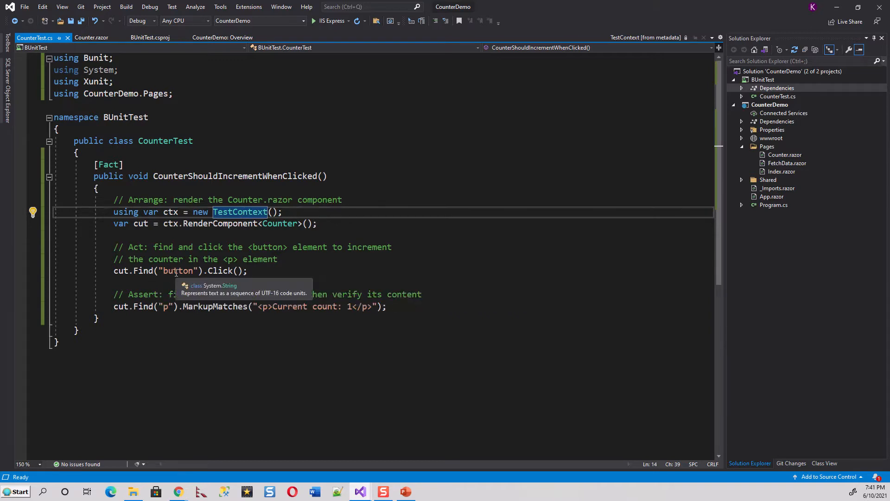
pyautogui.moveTo(153, 283)
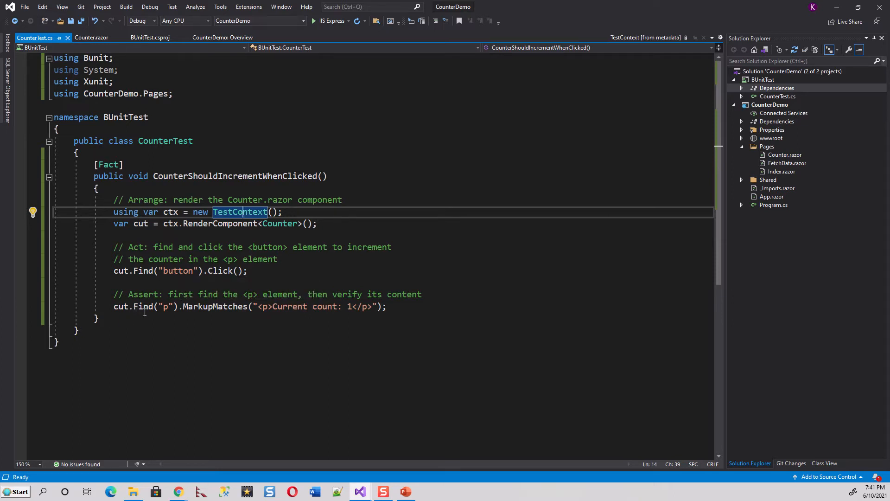
pyautogui.moveTo(165, 306)
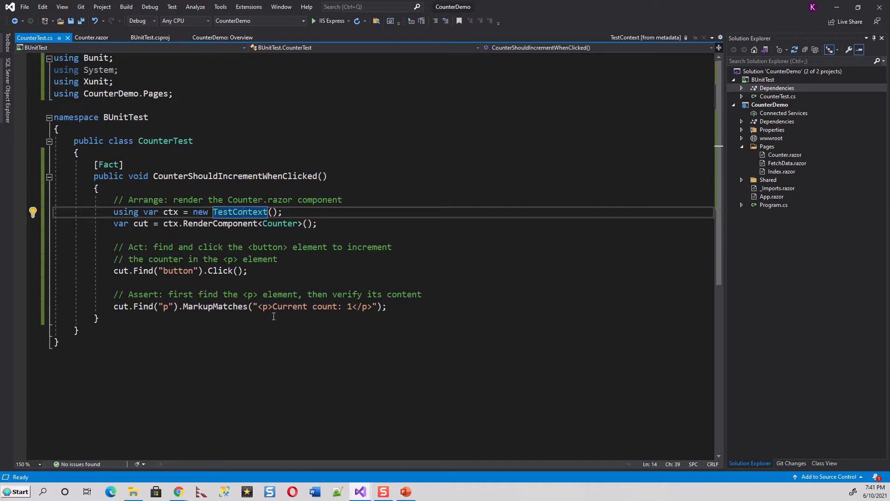
pyautogui.moveTo(351, 310)
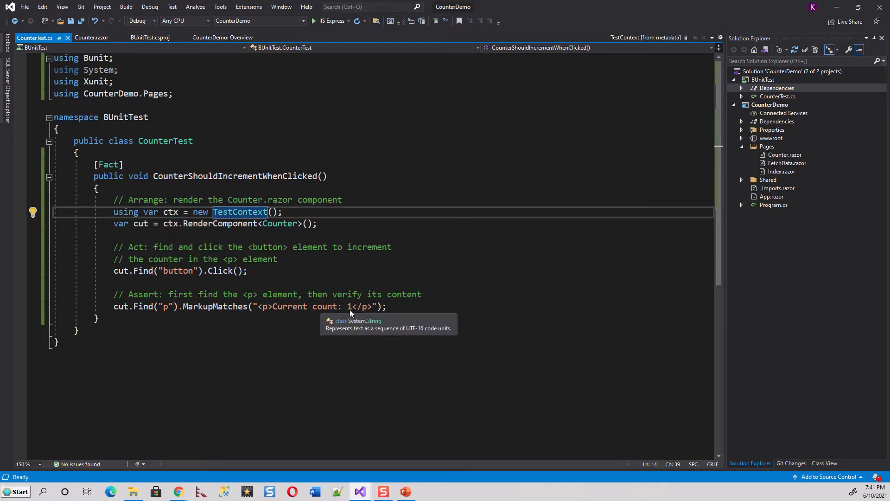
pyautogui.click(92, 37)
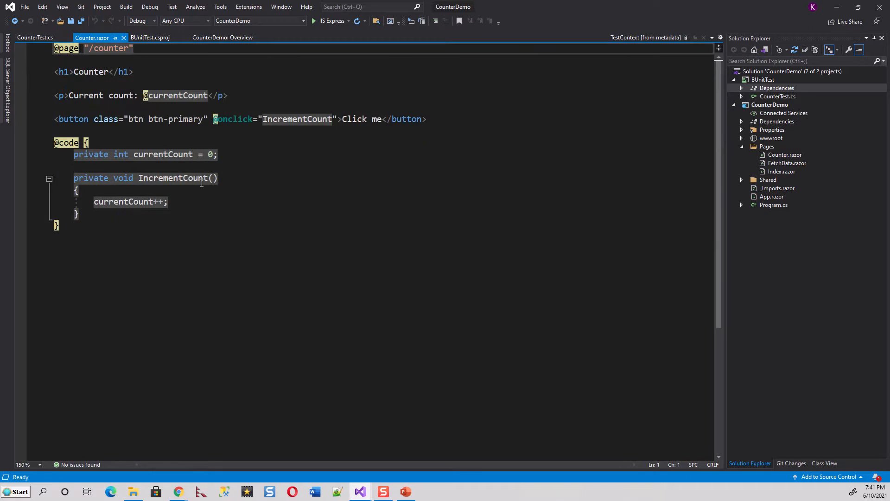
pyautogui.moveTo(120, 109)
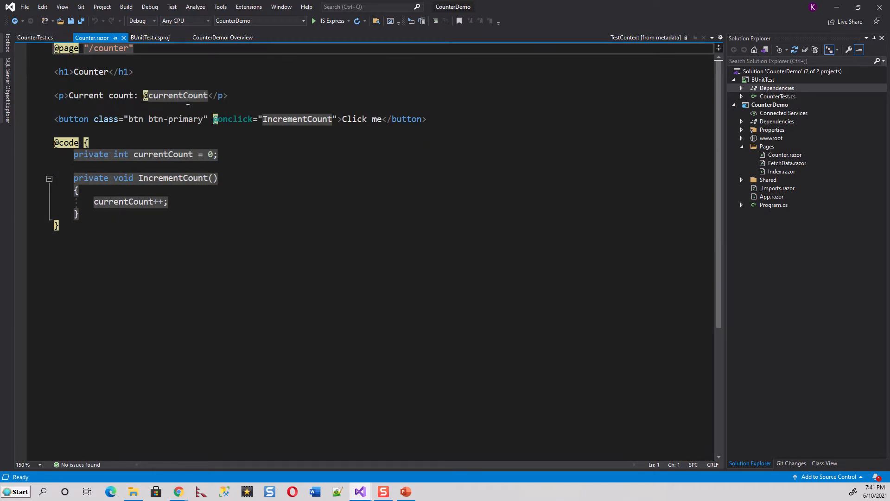
pyautogui.moveTo(176, 95)
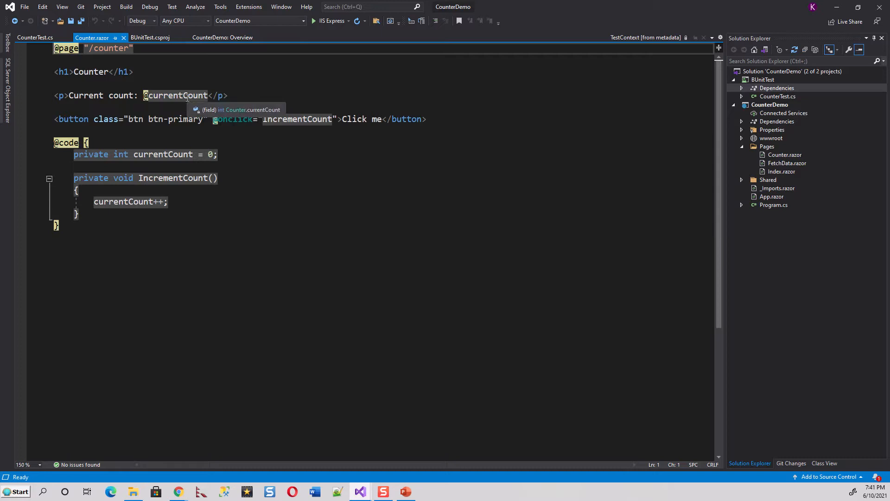
pyautogui.moveTo(211, 265)
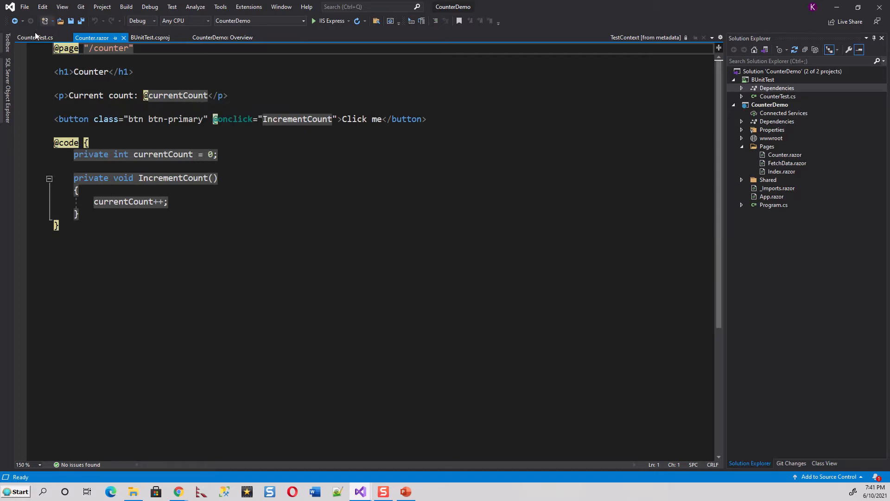
pyautogui.click(35, 37)
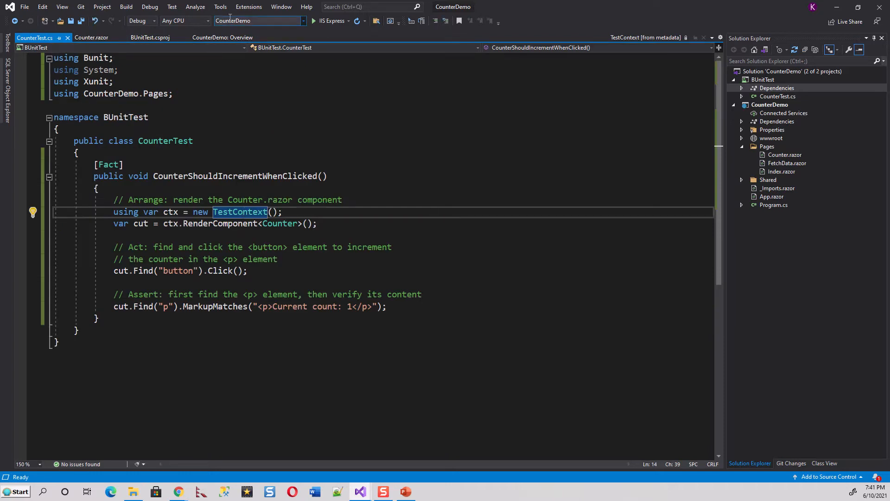
# Step: Run all BUnitTest tests in Test Explorer so CounterShouldIncrementWhenClicked shows 1 Passed
pyautogui.click(171, 6)
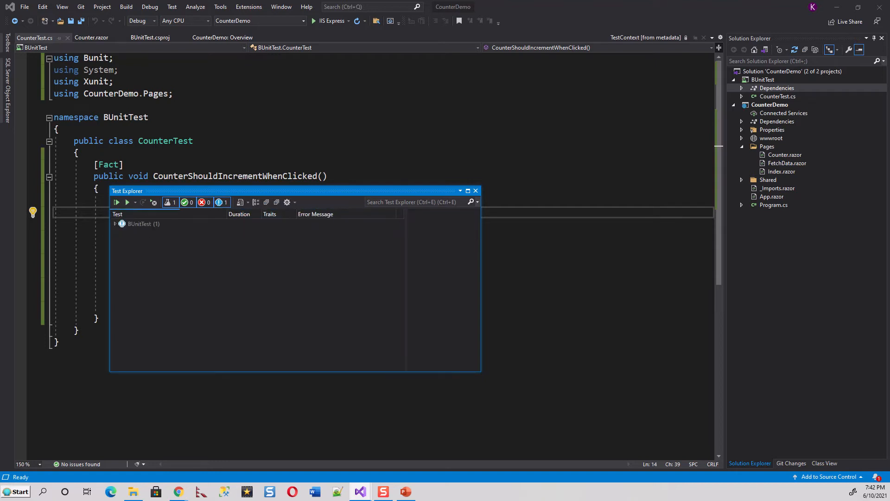
pyautogui.click(115, 223)
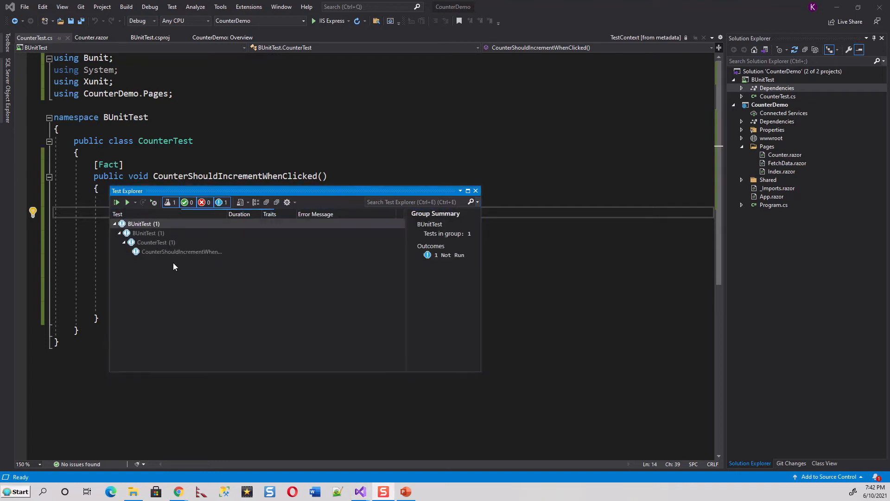
pyautogui.moveTo(182, 252)
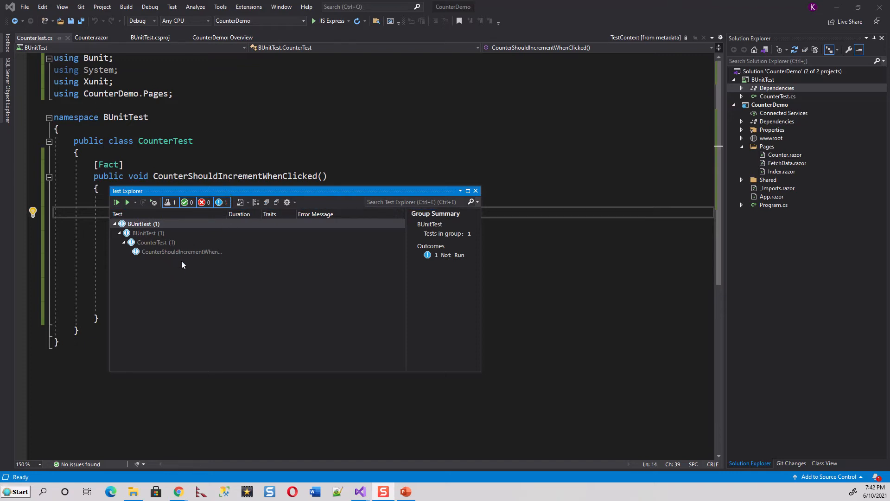
pyautogui.moveTo(182, 251)
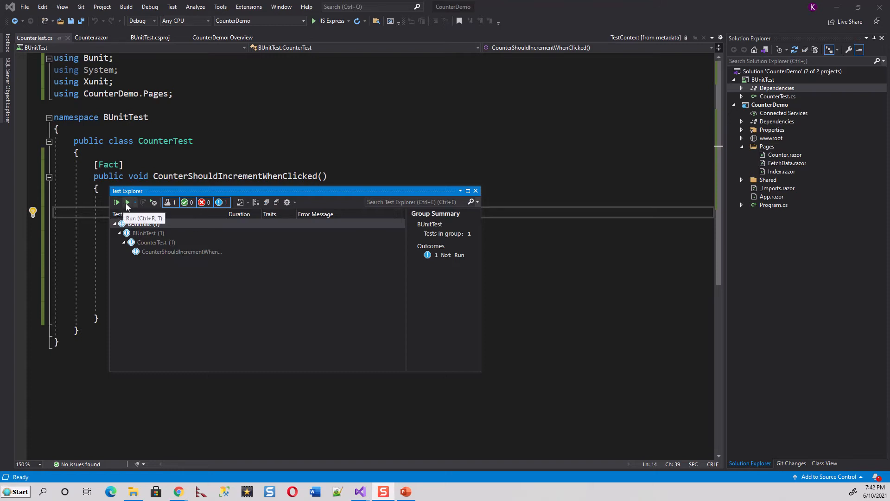
pyautogui.click(127, 202)
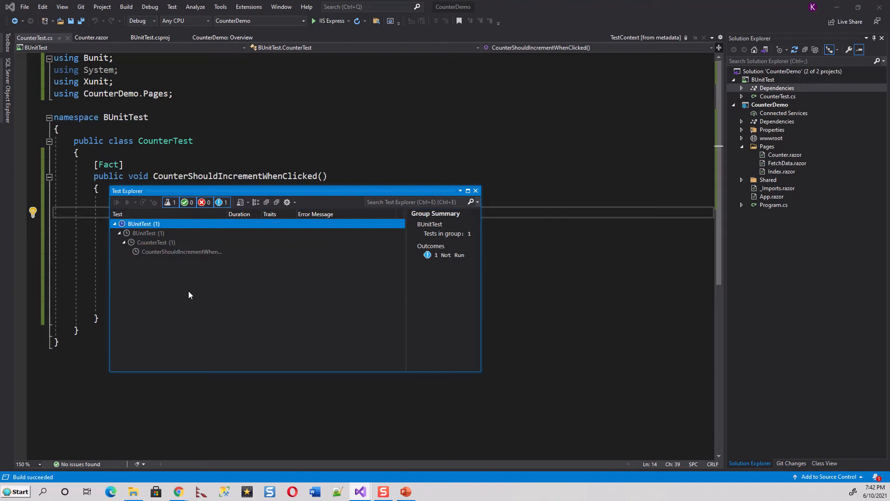
pyautogui.click(116, 202)
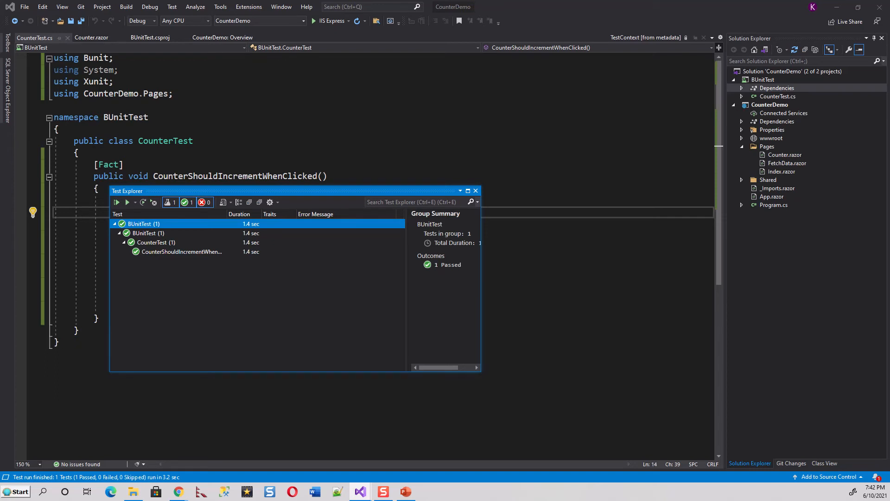
pyautogui.moveTo(372, 247)
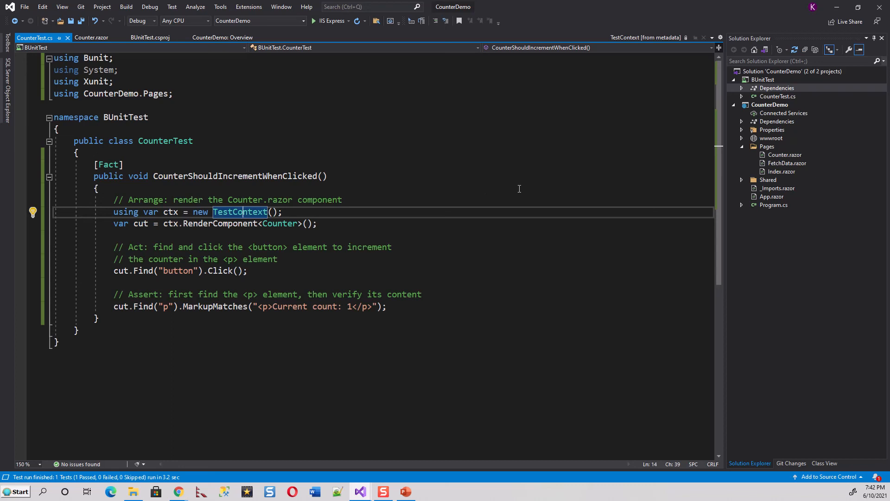
pyautogui.moveTo(490, 230)
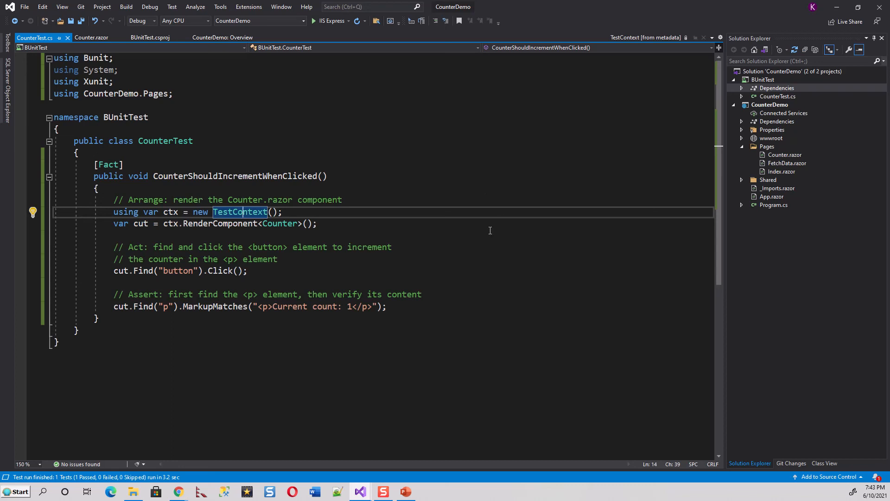